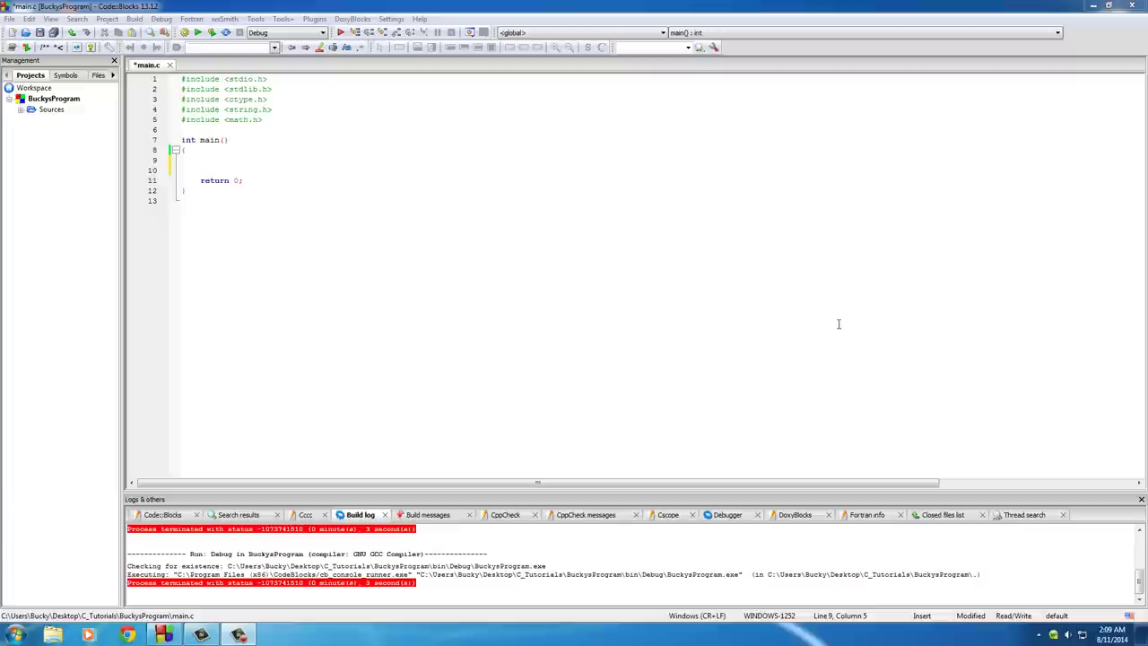
mouse_move(540, 362)
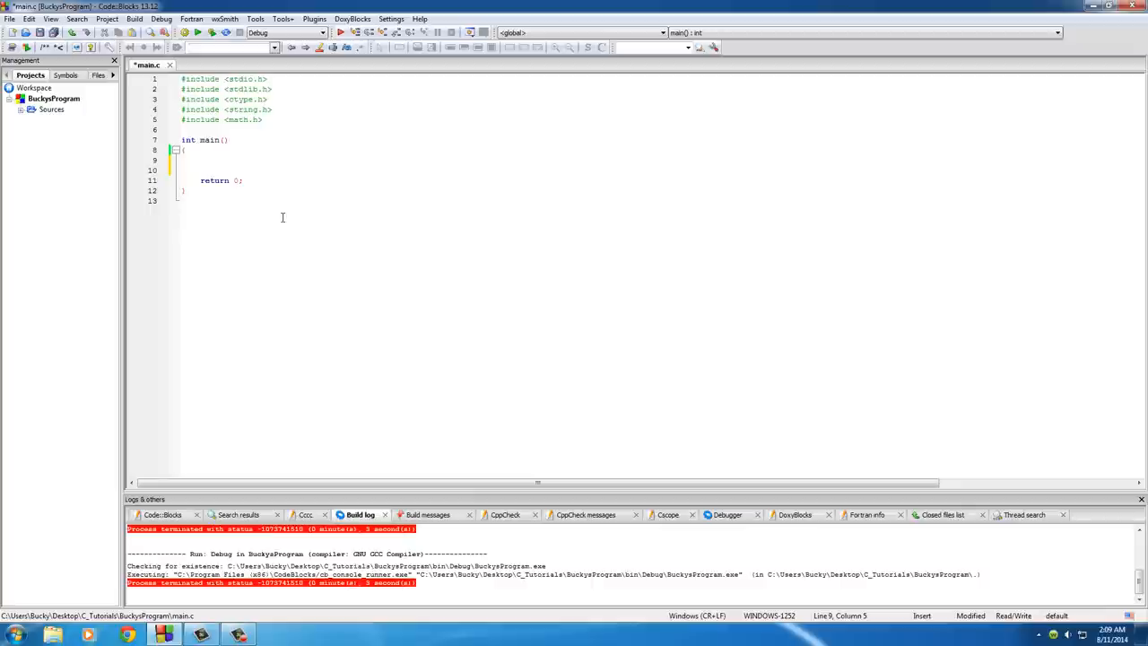
Declare char movie1[] = "The Return of Buckyman!"; inside main.
text(char)
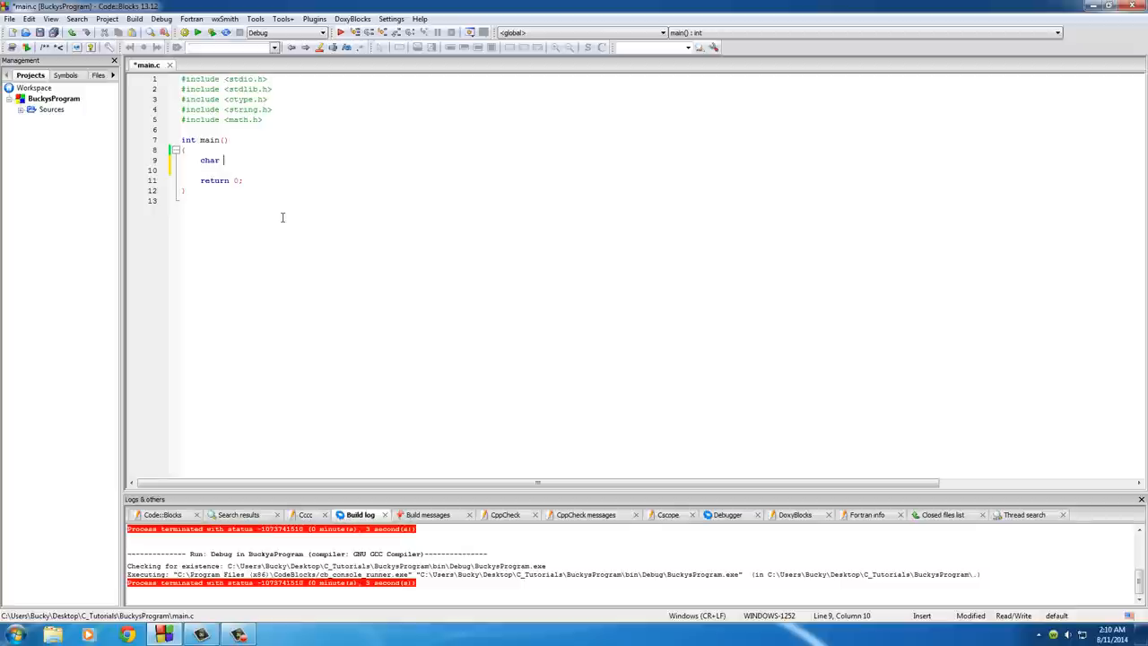
text(movie)
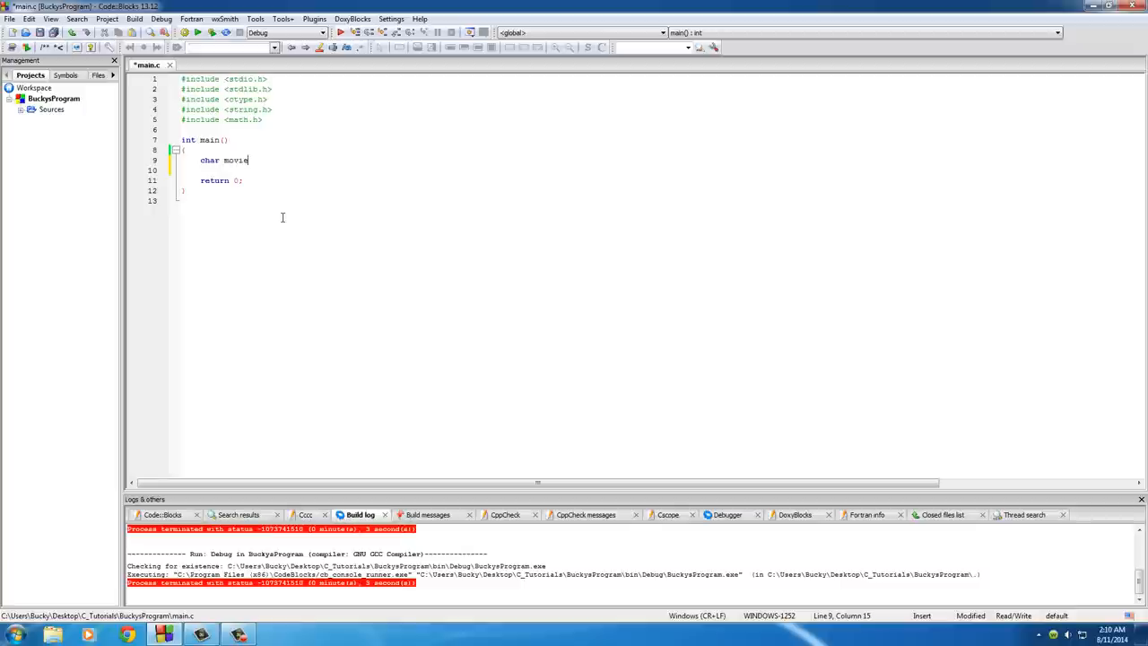
text(1)
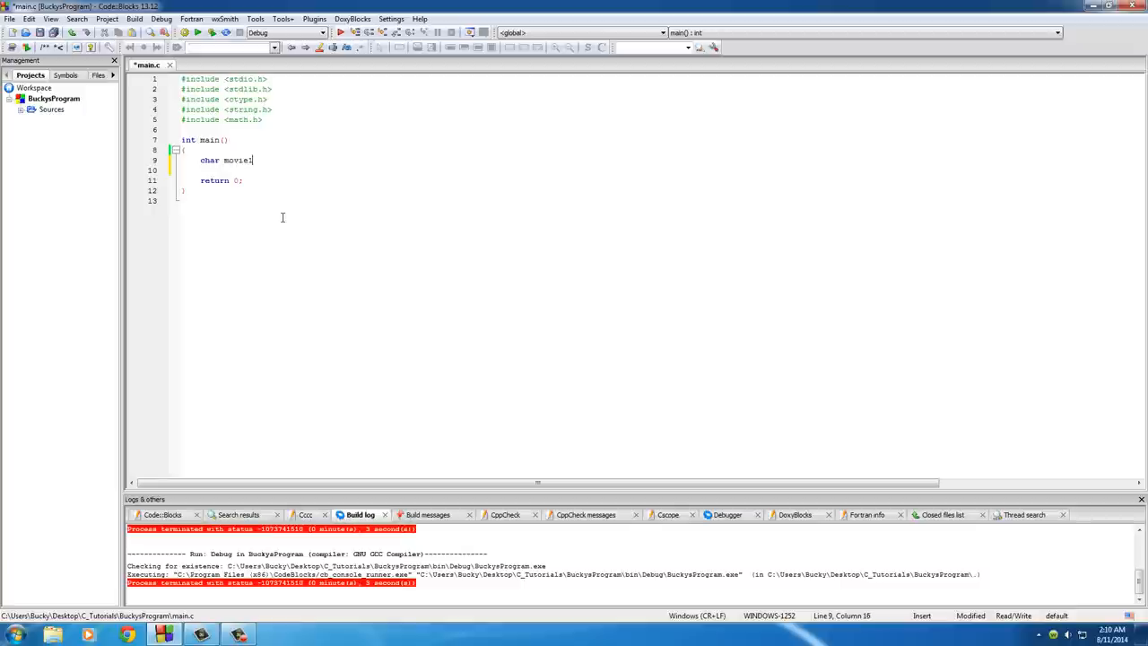
text([])
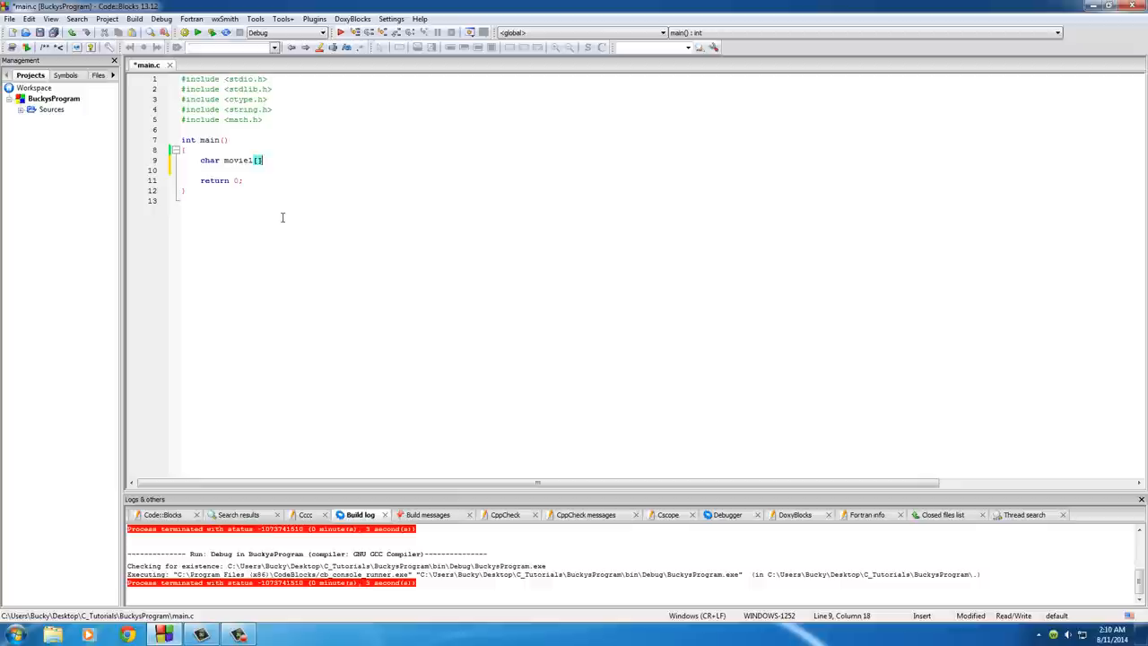
text(=")
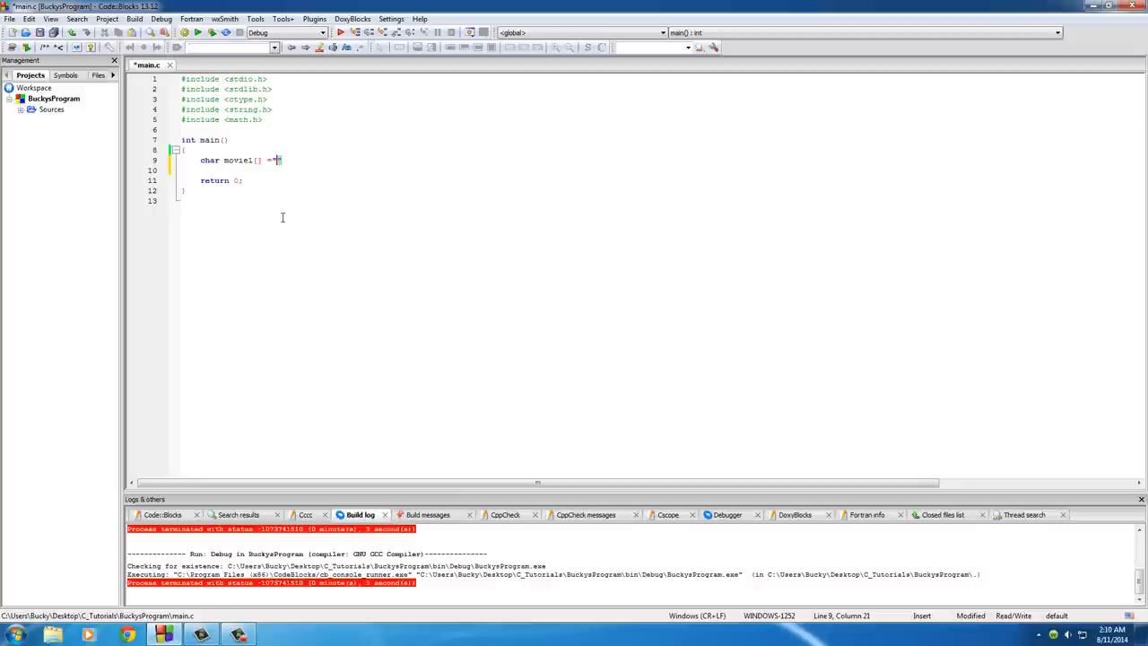
text("The Return of S)
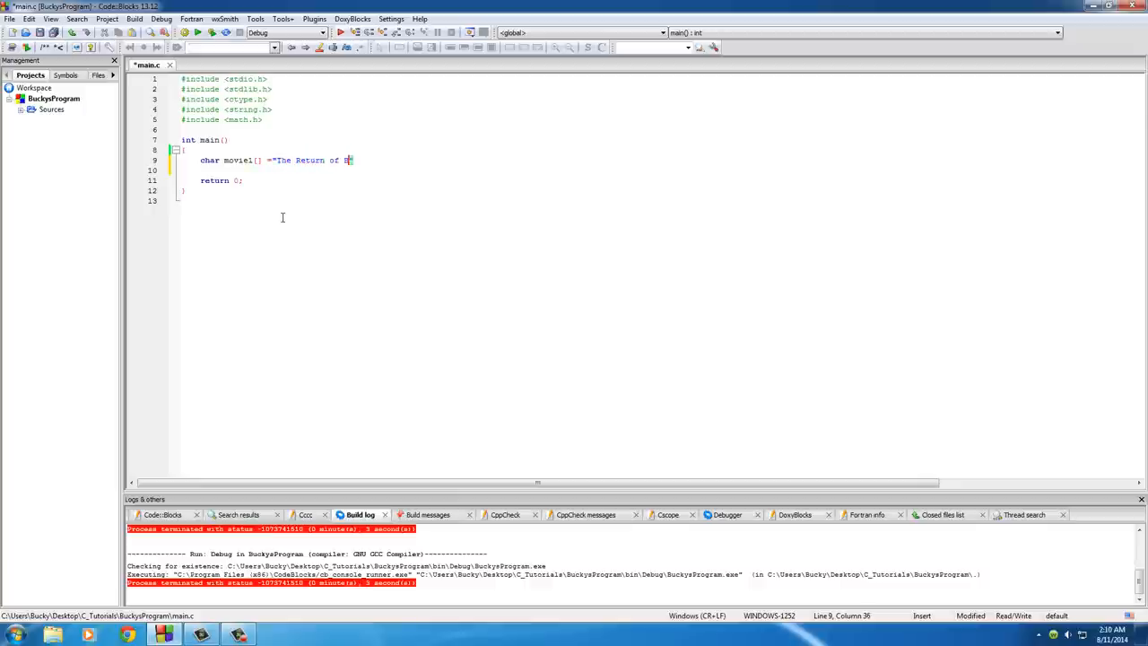
text(uckyman)
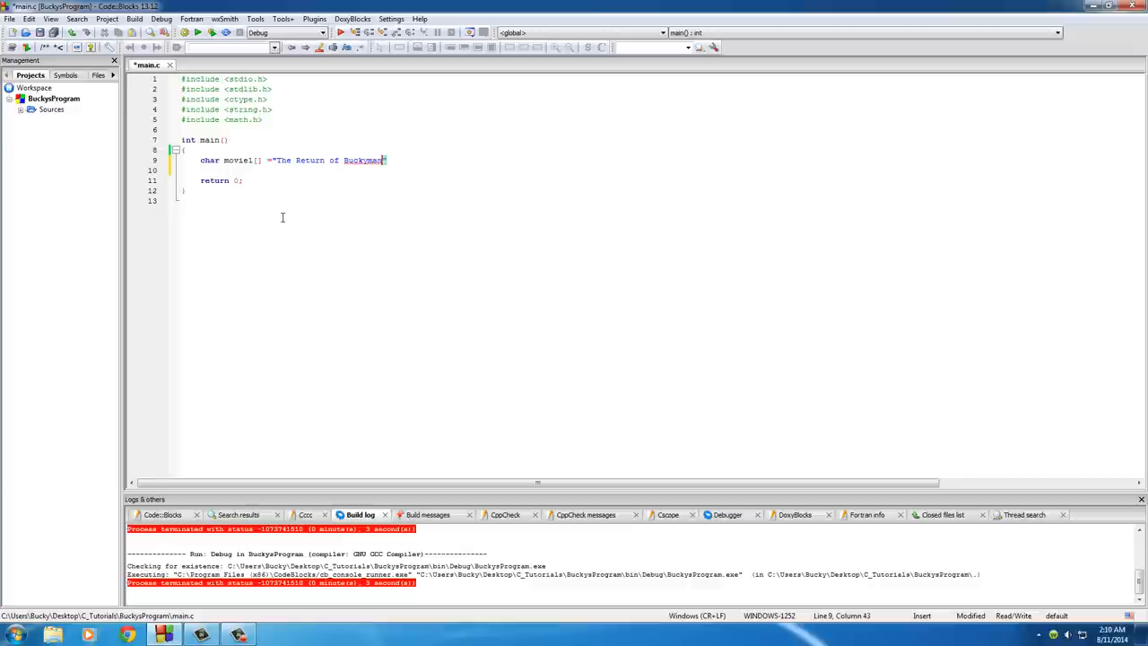
text(!";)
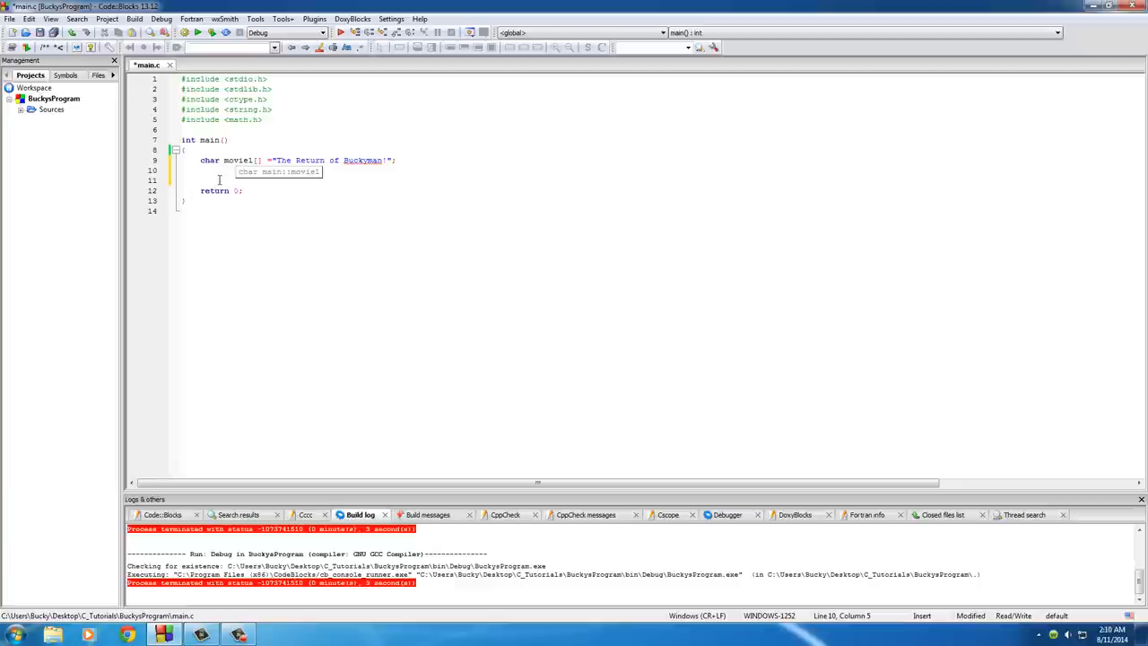
Start a new line reassigning movie1.
text(movie1 =)
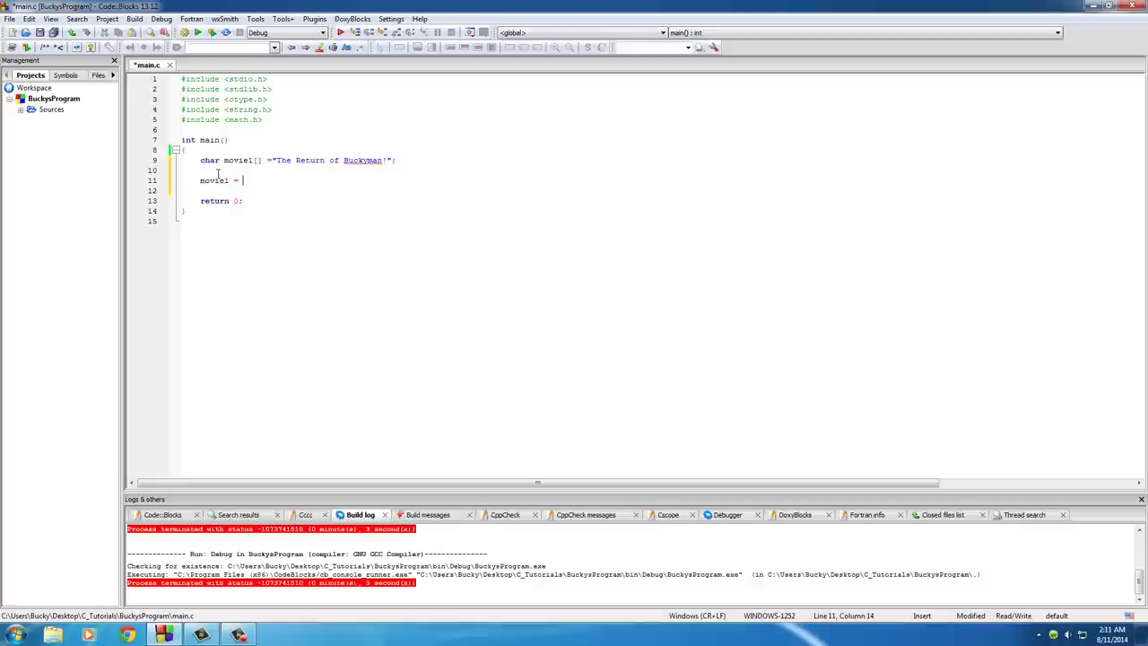
Complete the reassignment as movie1 = "Hey now"; and select the movie1 name.
double_click(211, 179)
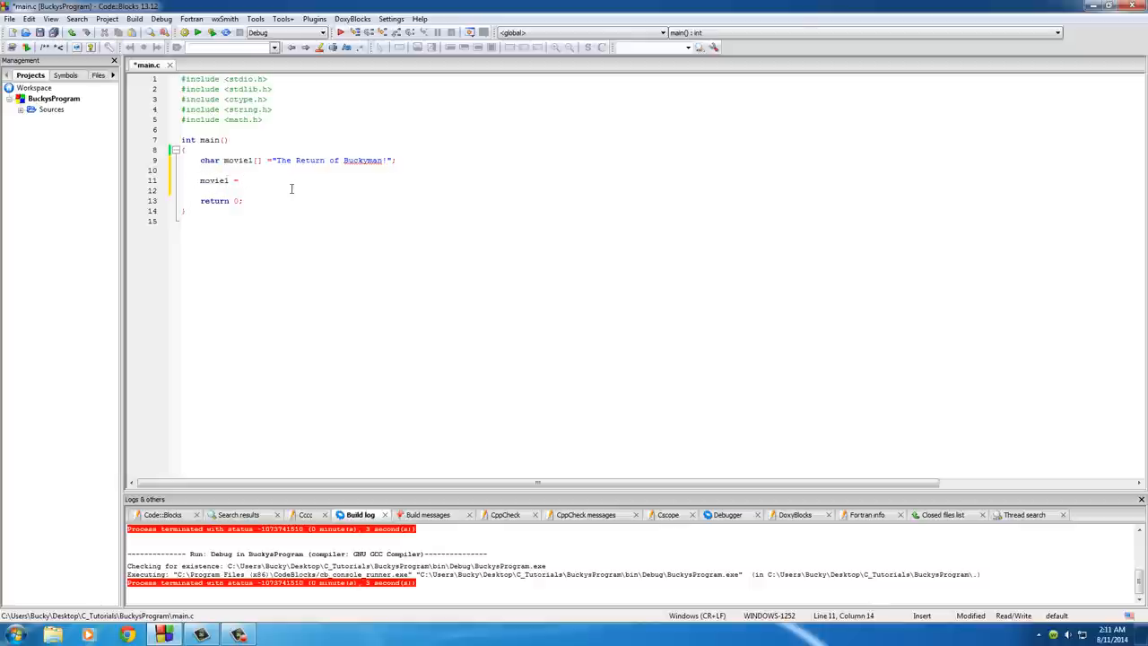
click(240, 180)
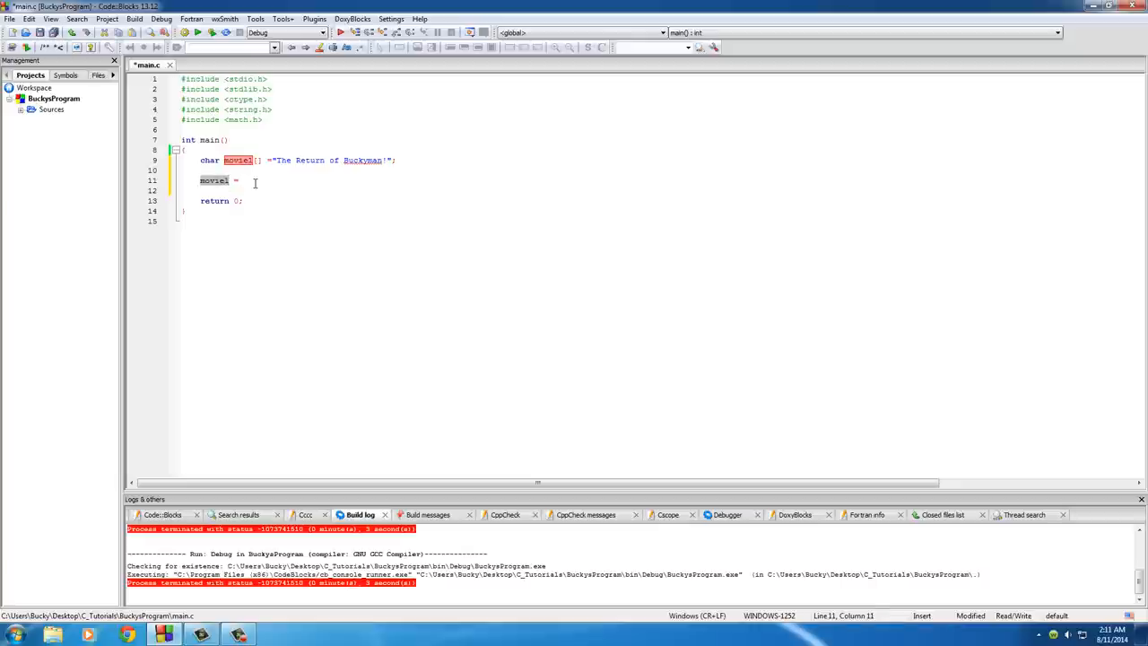
text("hey now)
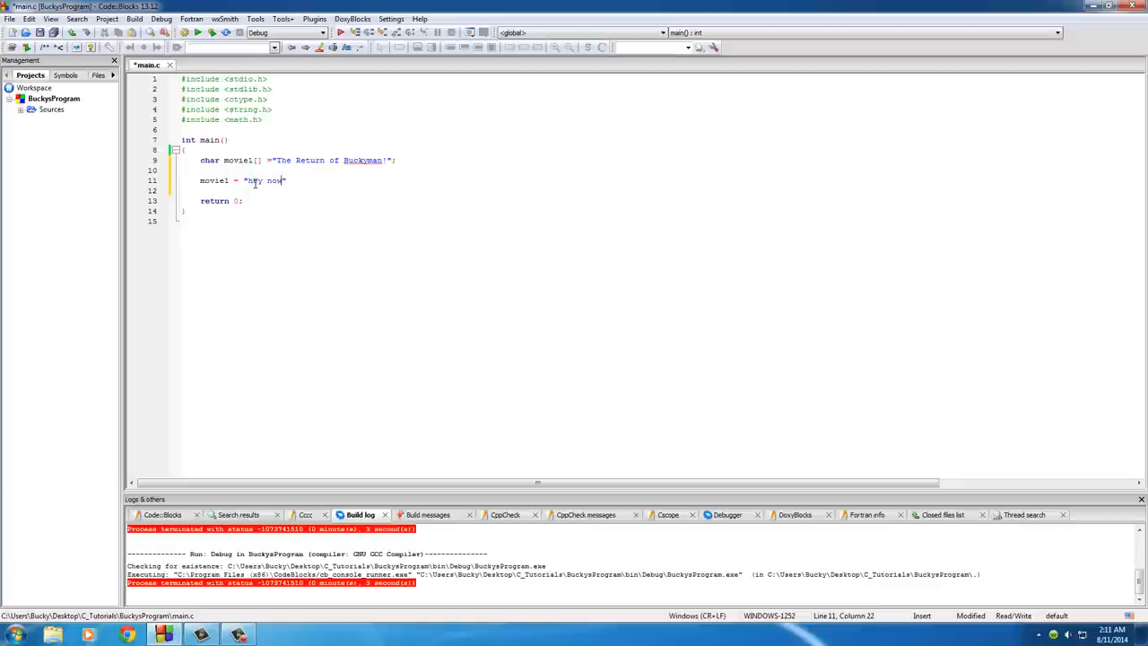
text(;)
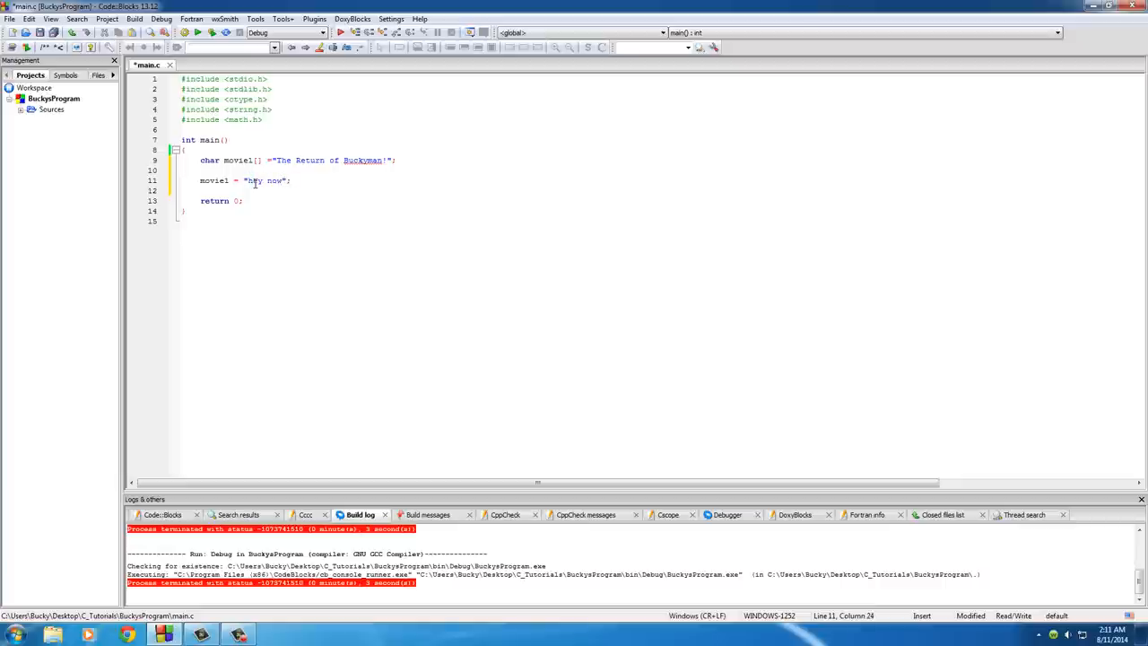
double_click(214, 179)
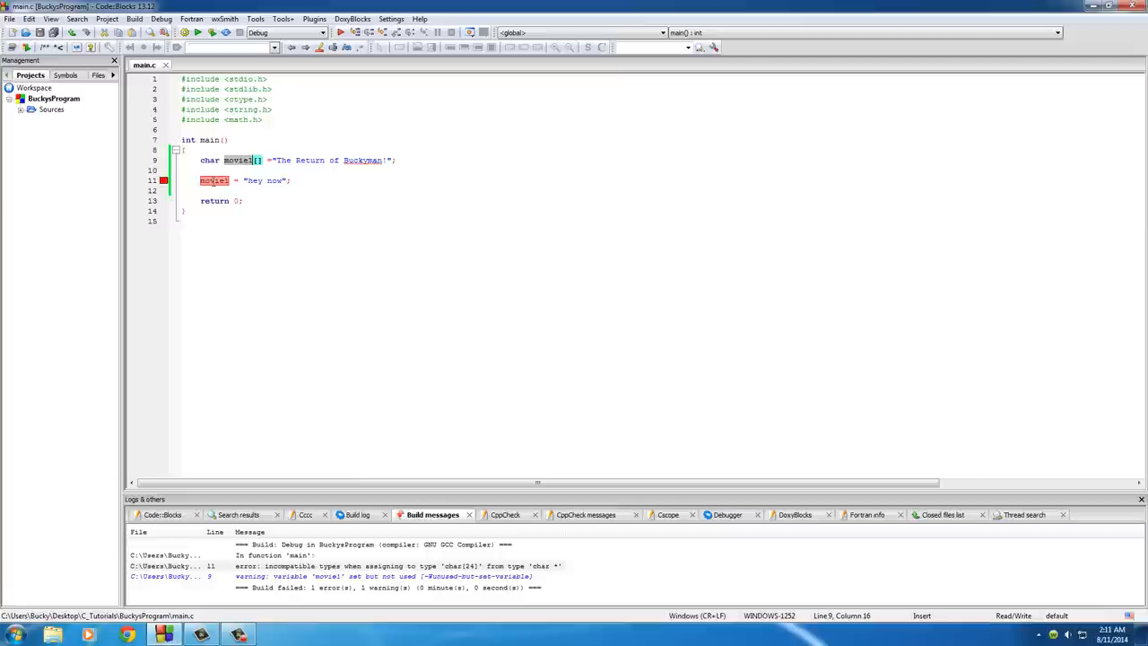
mouse_move(213, 179)
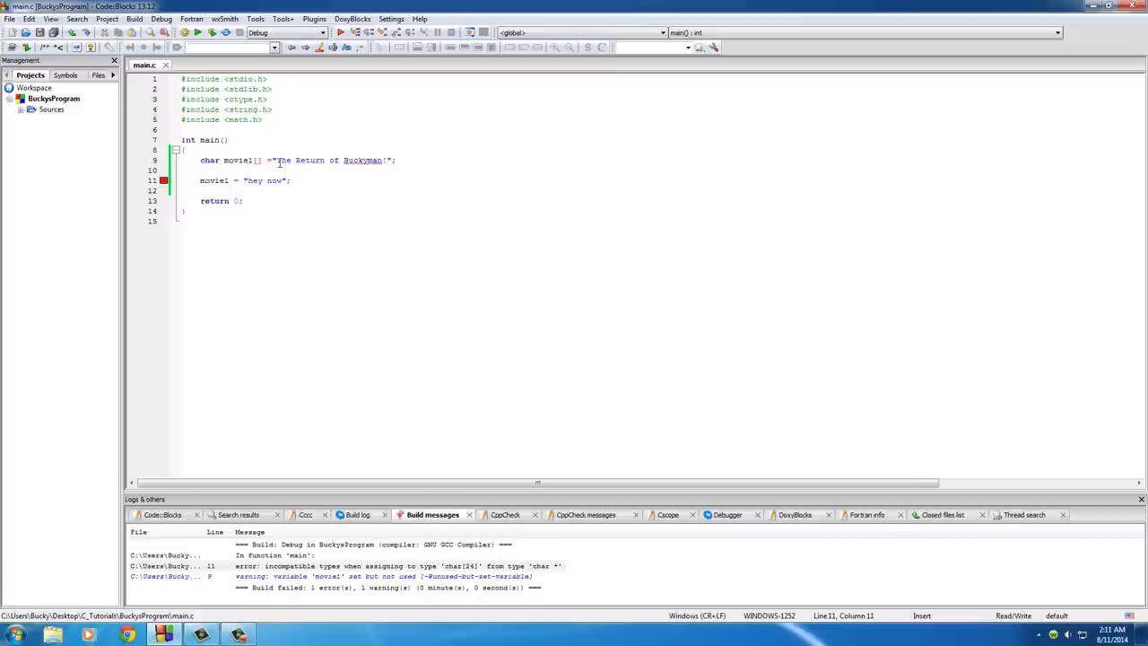
mouse_move(276, 161)
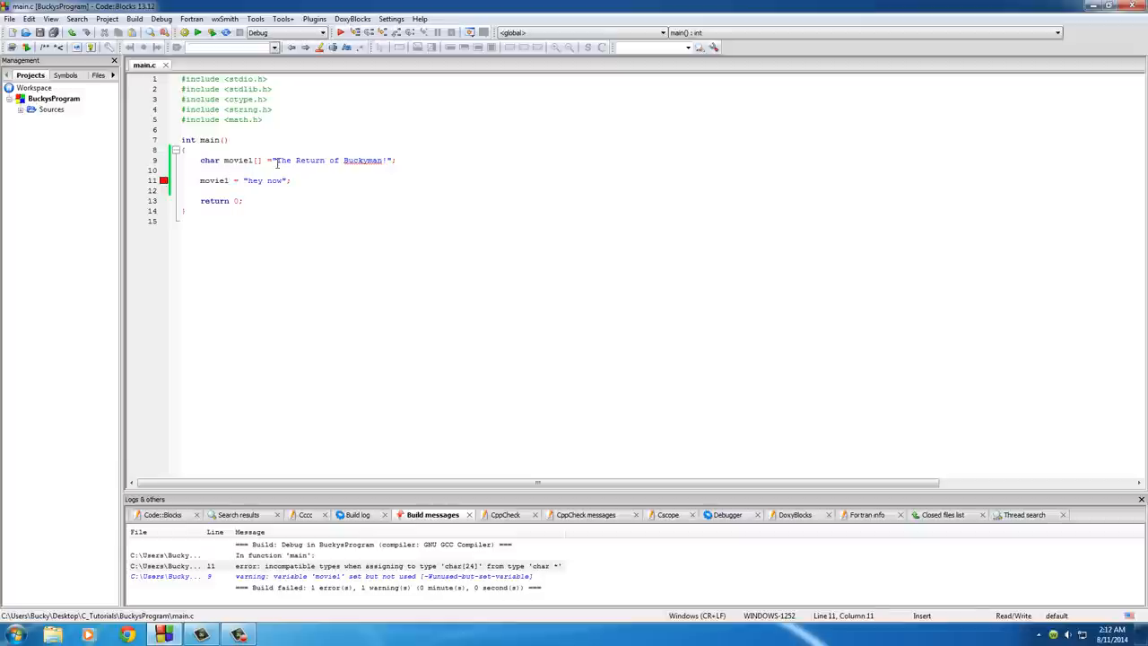
Change the reassignment to movie1[] = "Hey now";, which still fails to build.
text([])
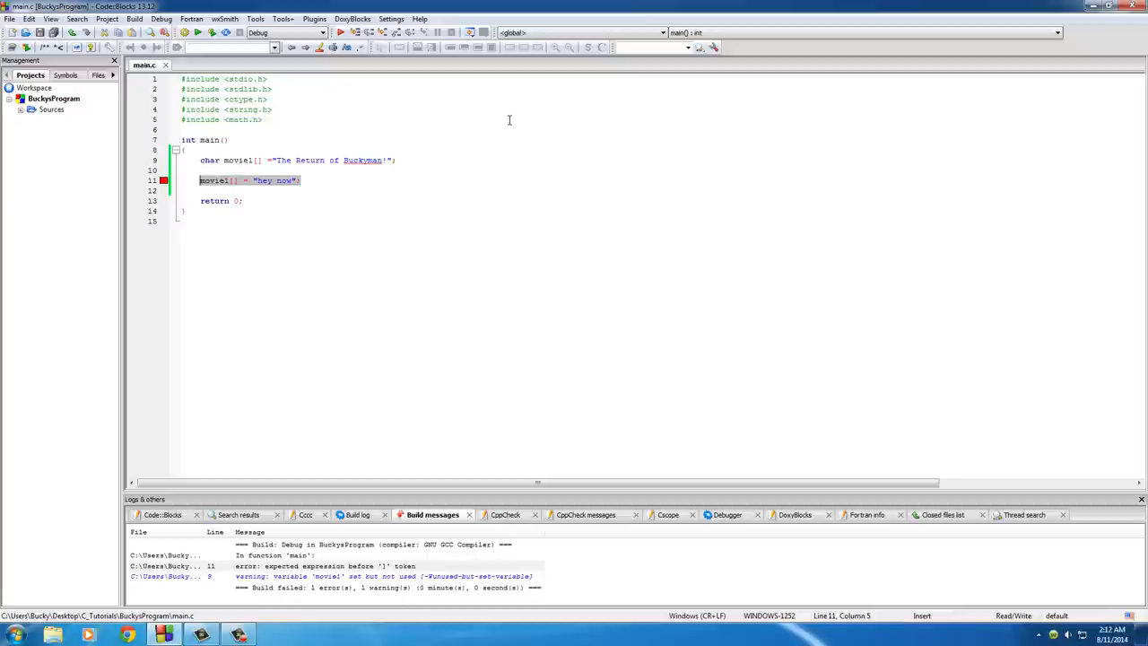
Delete the failing movie1[] = "Hey now"; line, leaving only the movie1 declaration.
key(Delete)
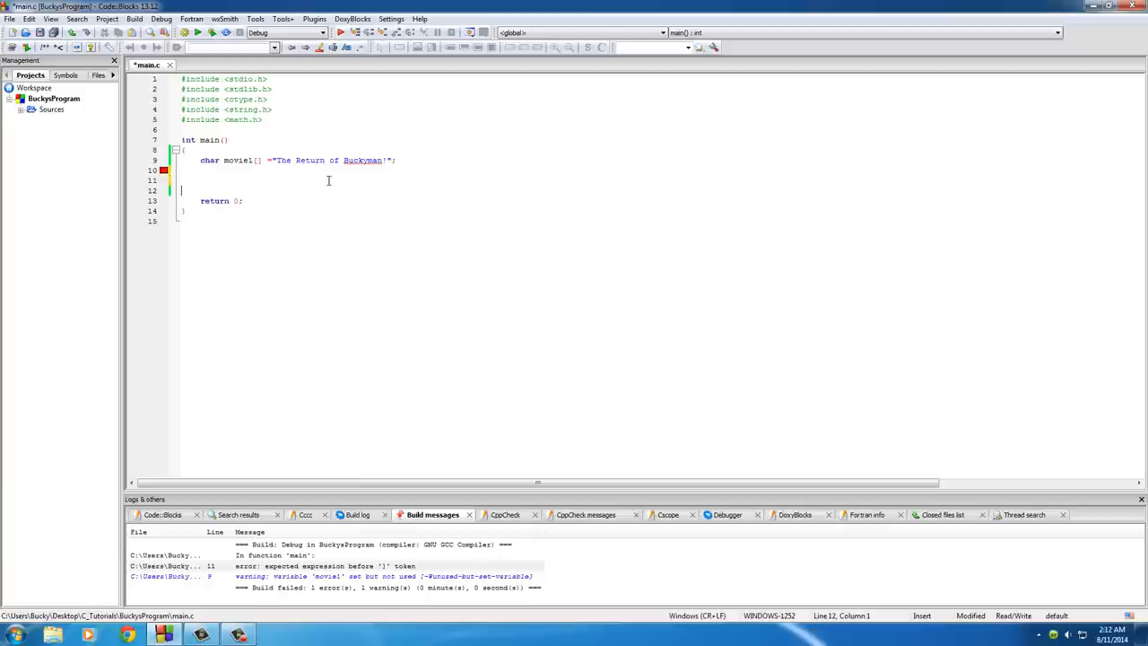
text(movie1)
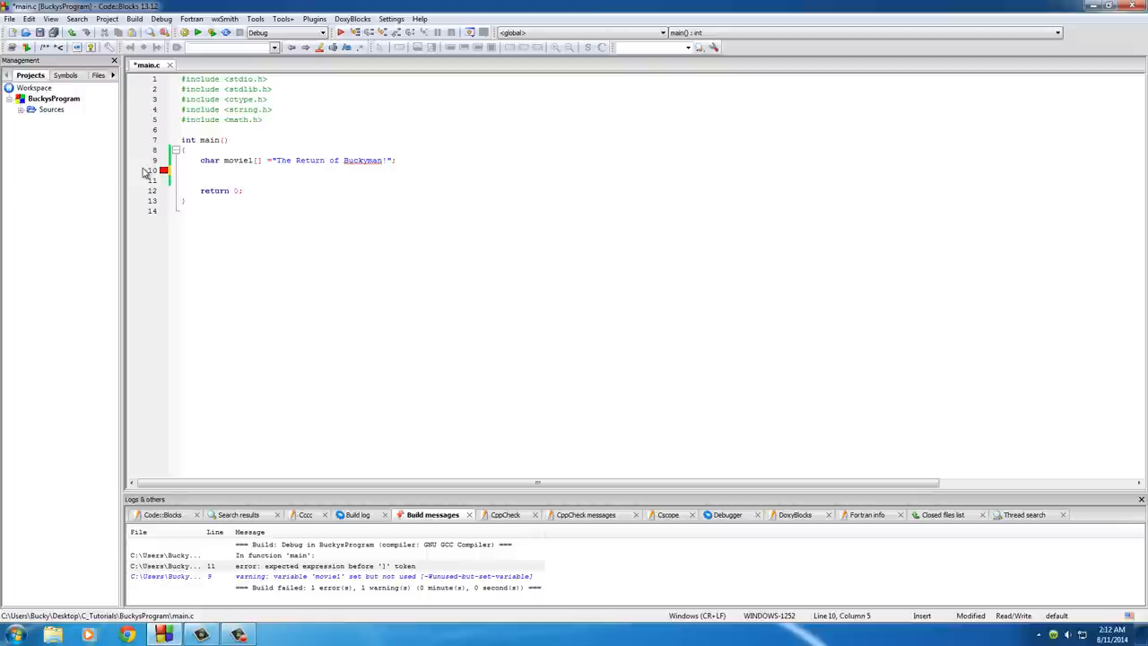
Declare char * movie2 = "Bucky is awesome I love ham!"; below movie1.
text(char)
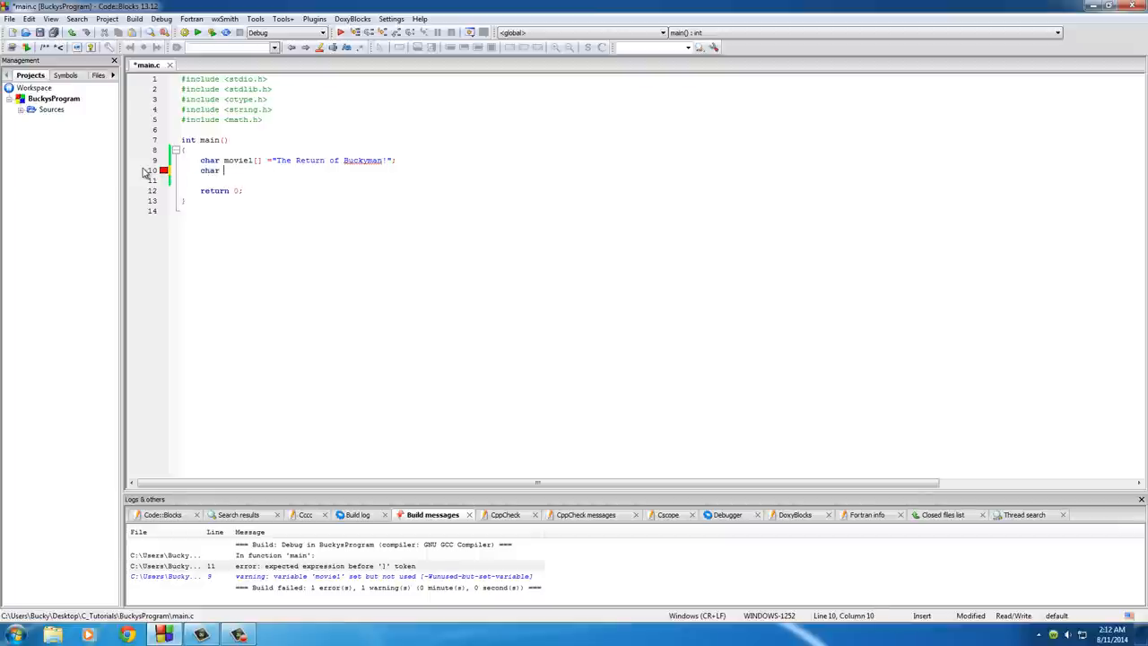
text(")
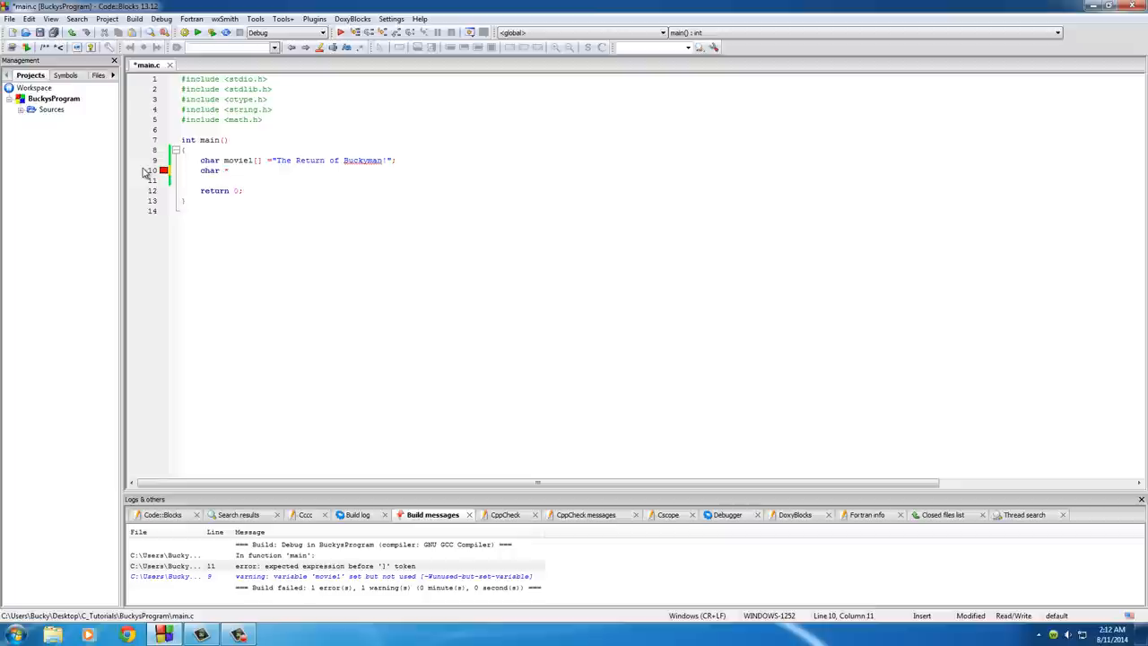
text(movie2 =)
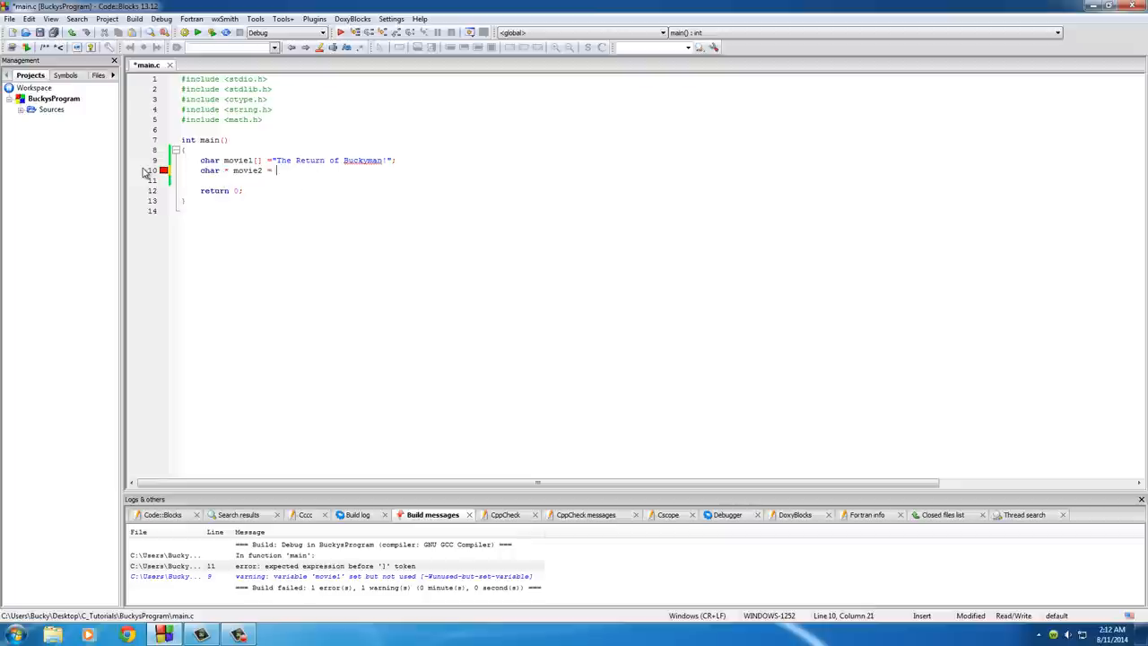
text(")
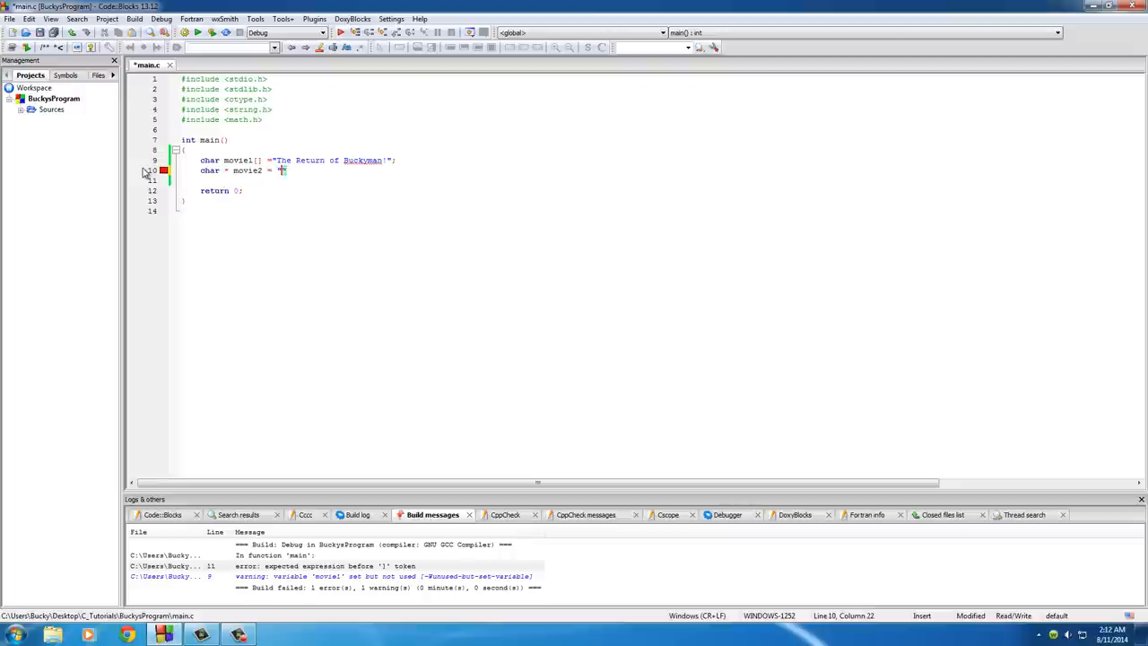
text(";)
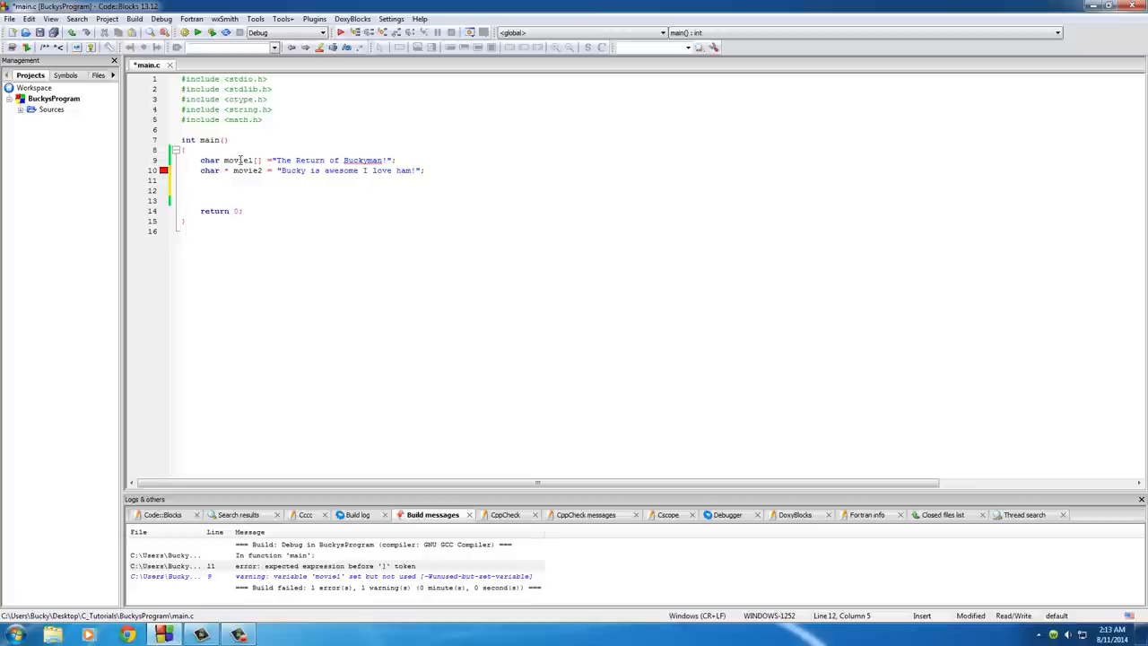
click(240, 160)
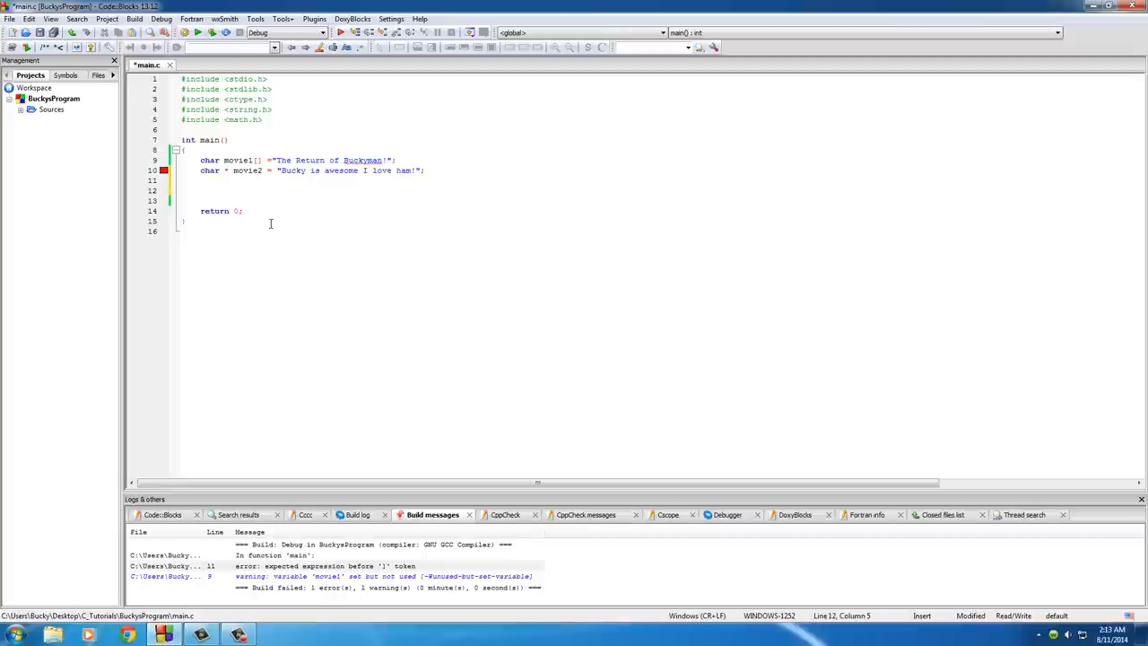
double_click(247, 170)
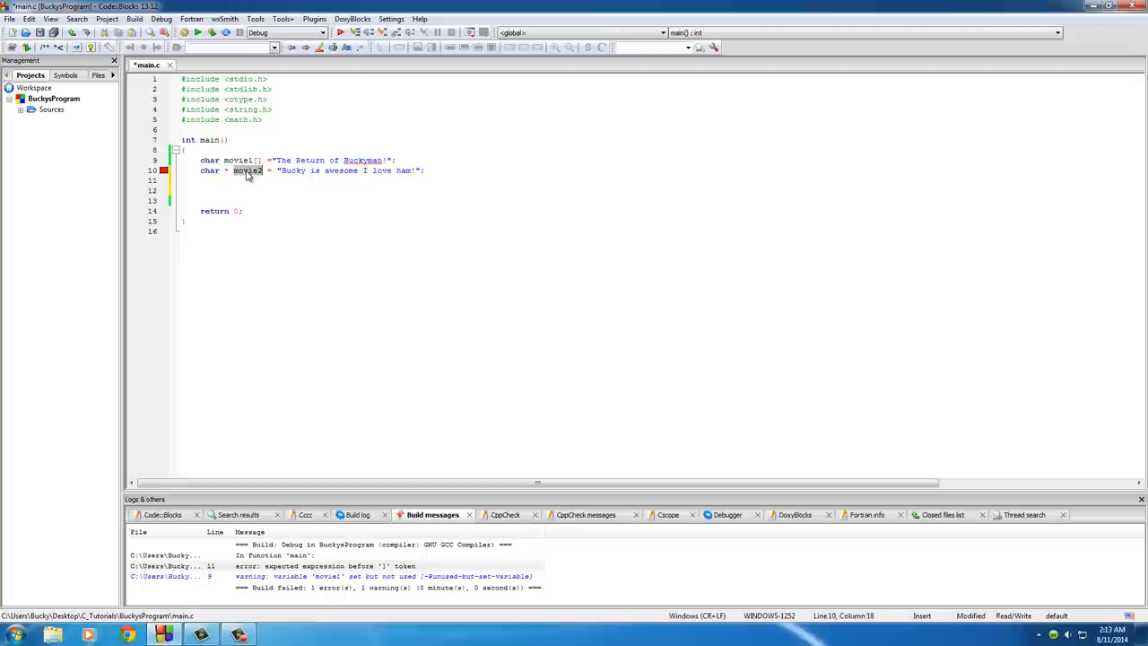
mouse_move(244, 172)
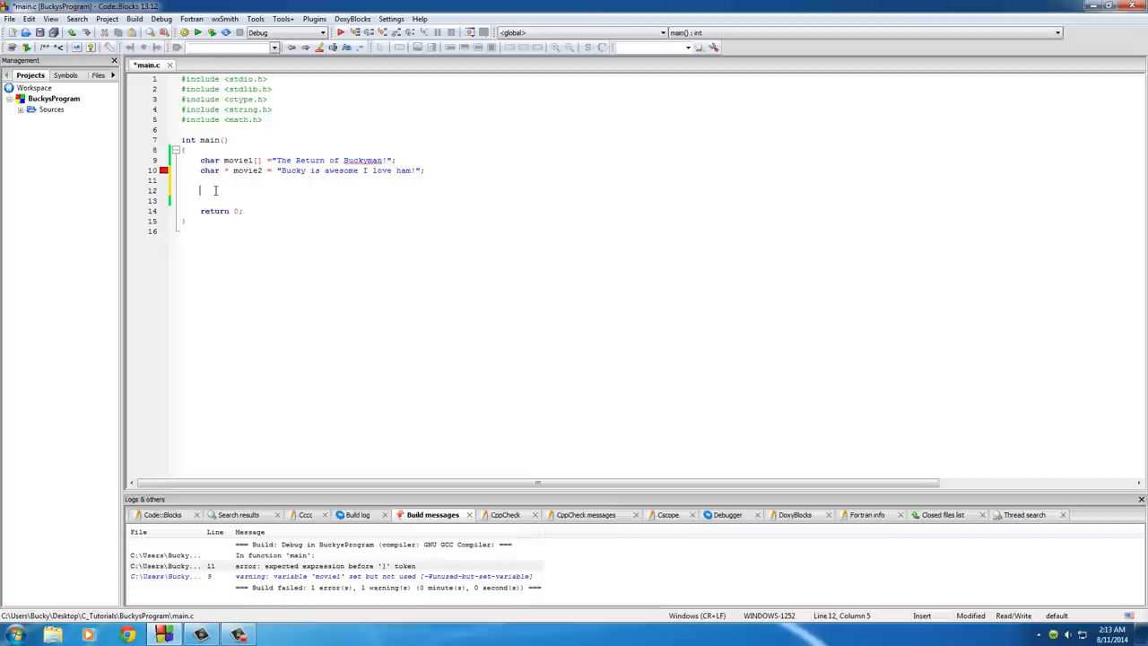
mouse_move(215, 190)
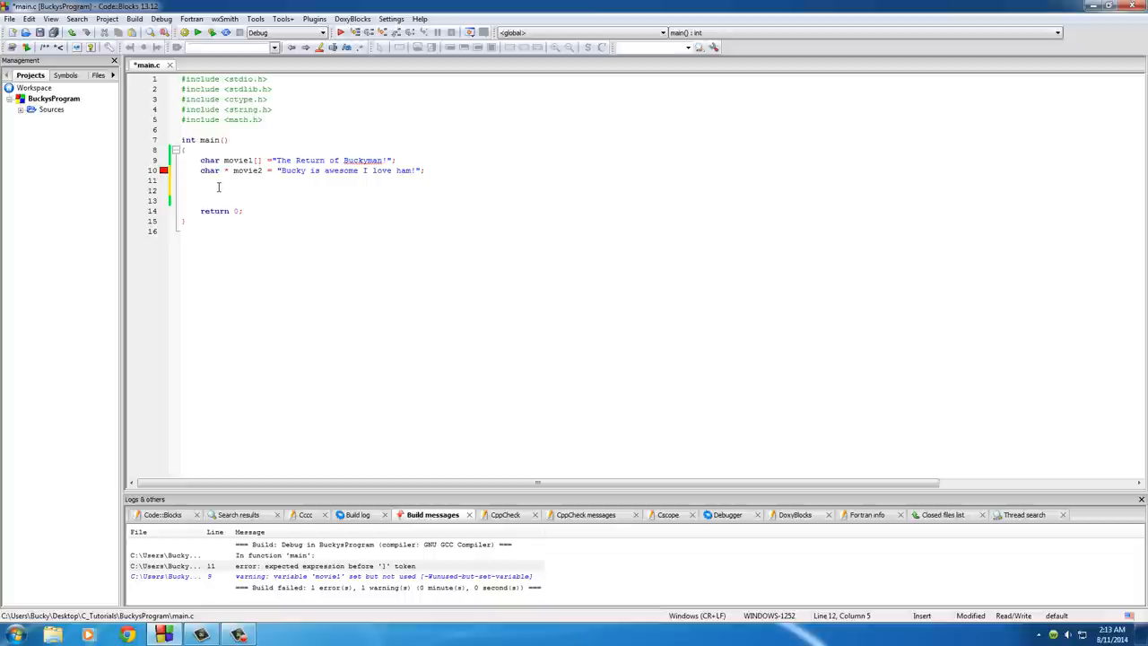
mouse_move(226, 187)
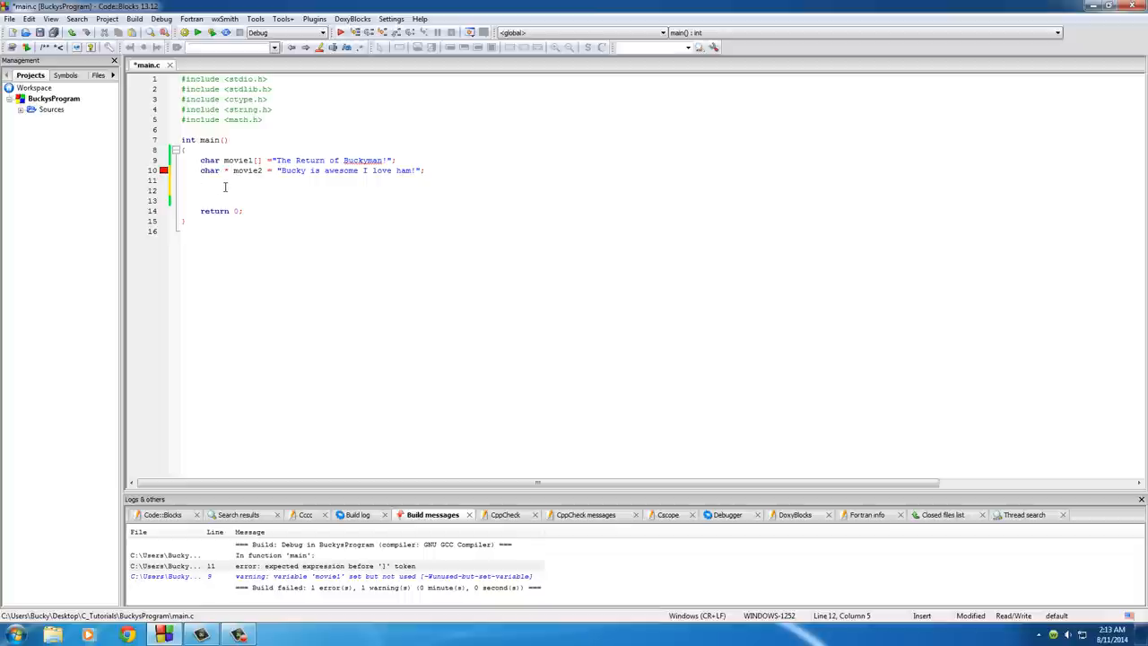
Add puts(movie2); and build and run the program without errors.
text(puts()
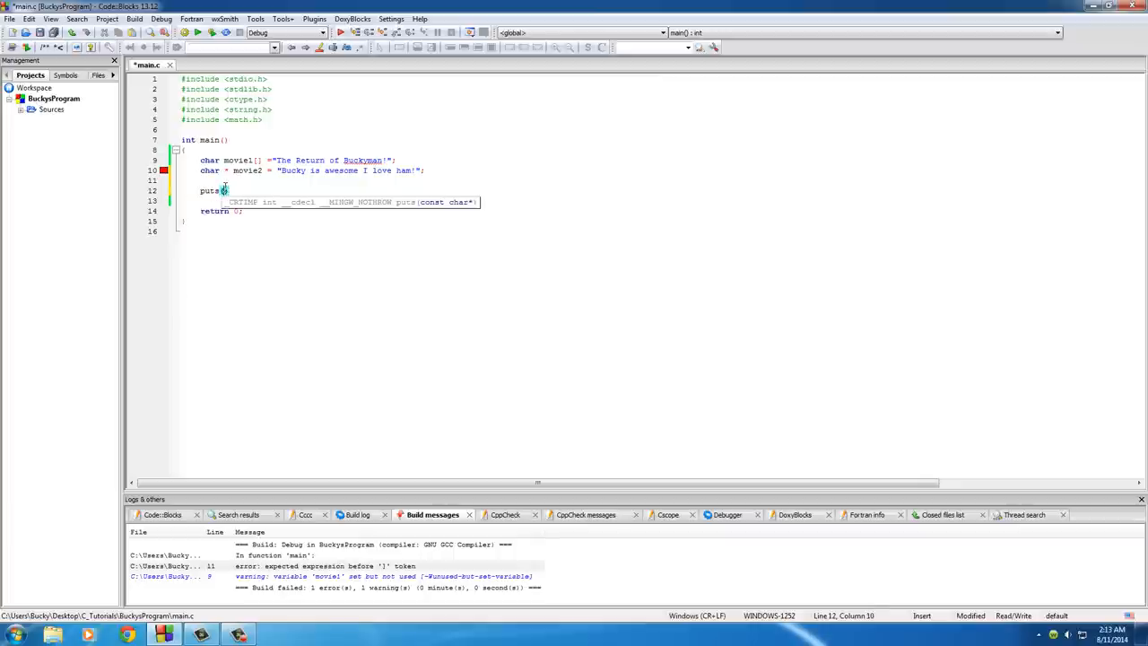
text(movie2)
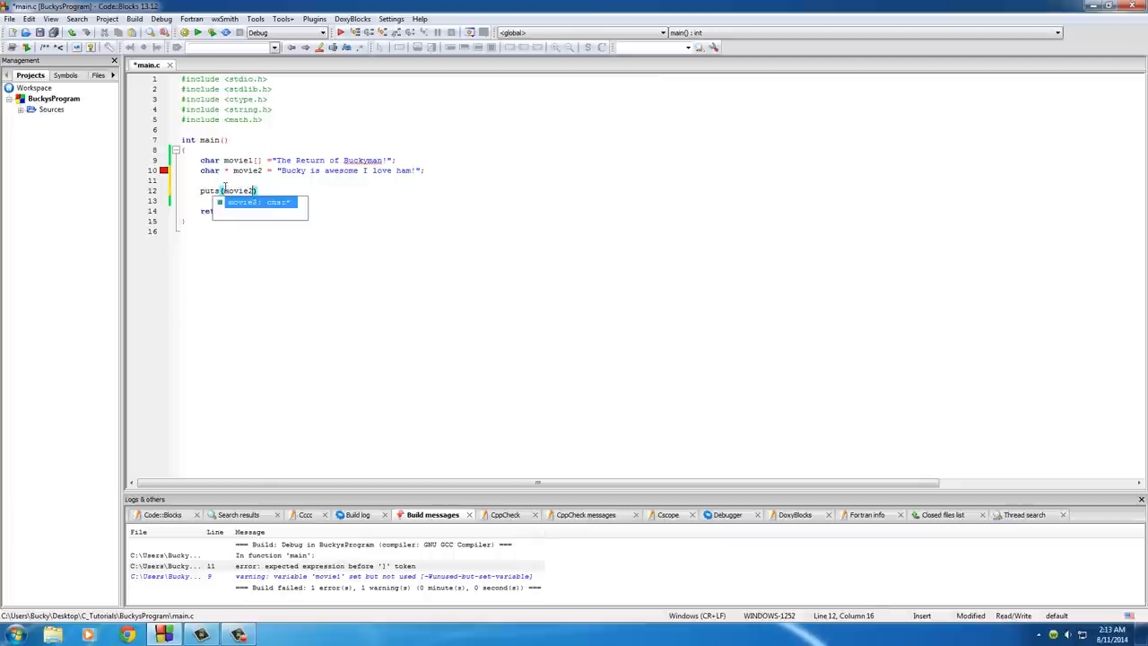
click(264, 147)
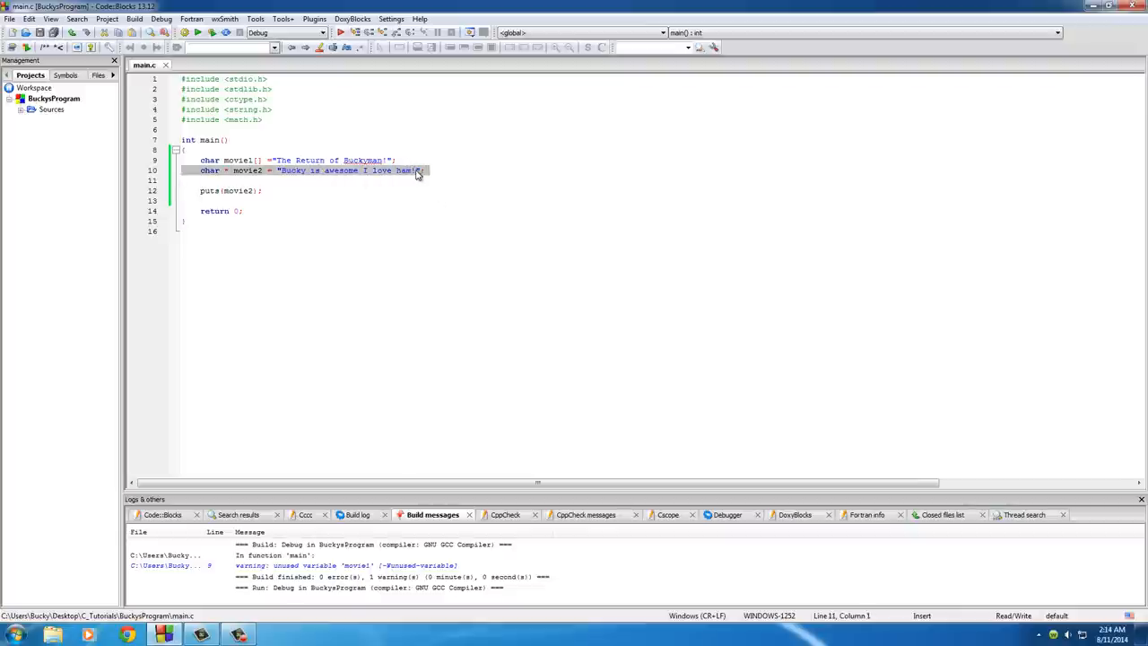
click(419, 171)
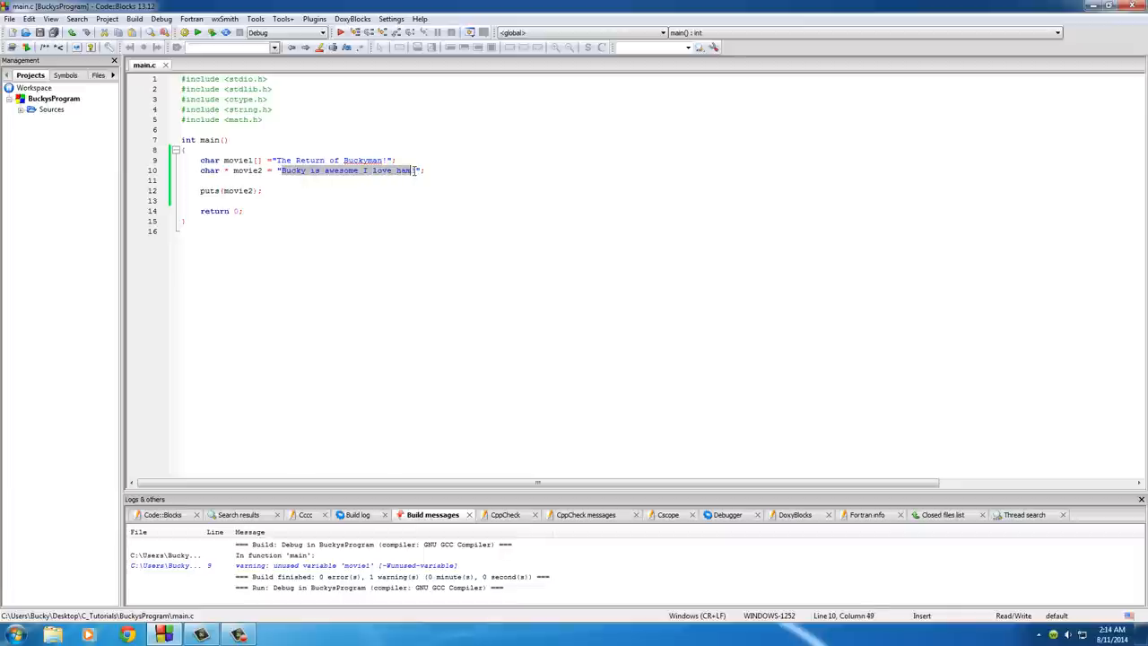
click(237, 190)
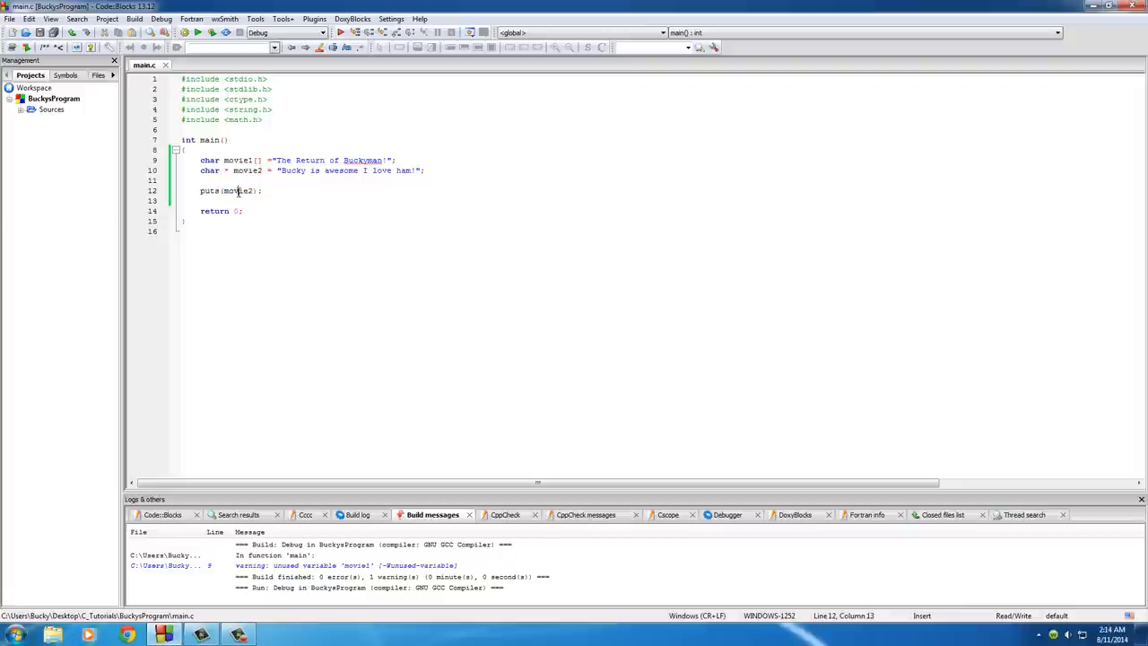
mouse_move(241, 190)
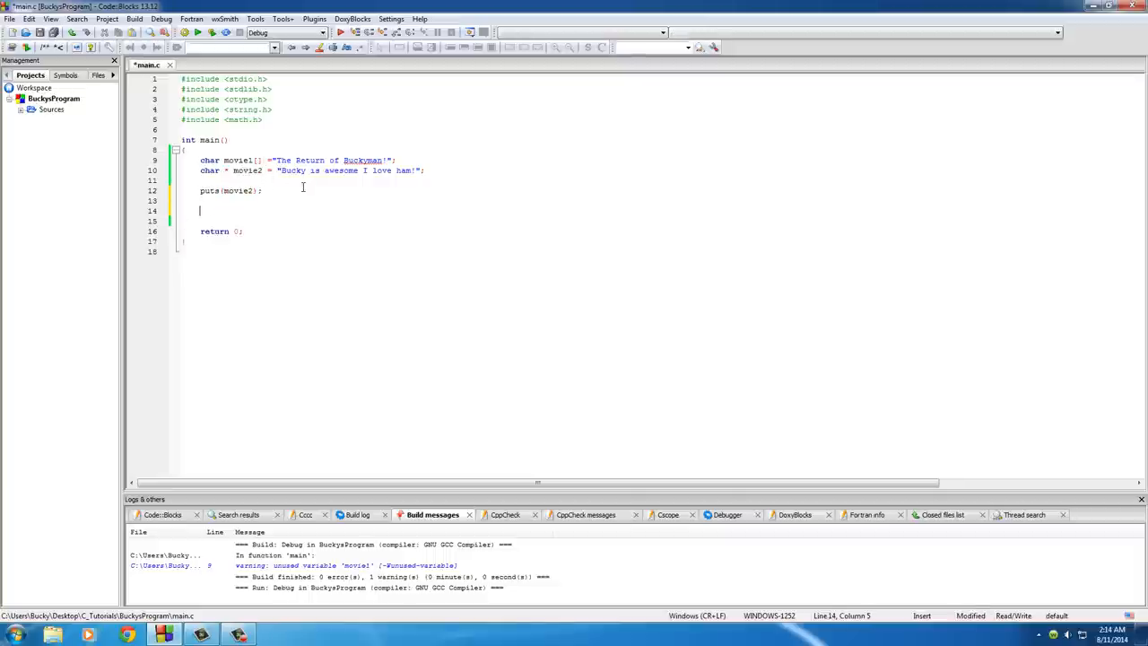
Reassign movie2 = "New movie title"; on a new line below puts.
text(movie2 = ")
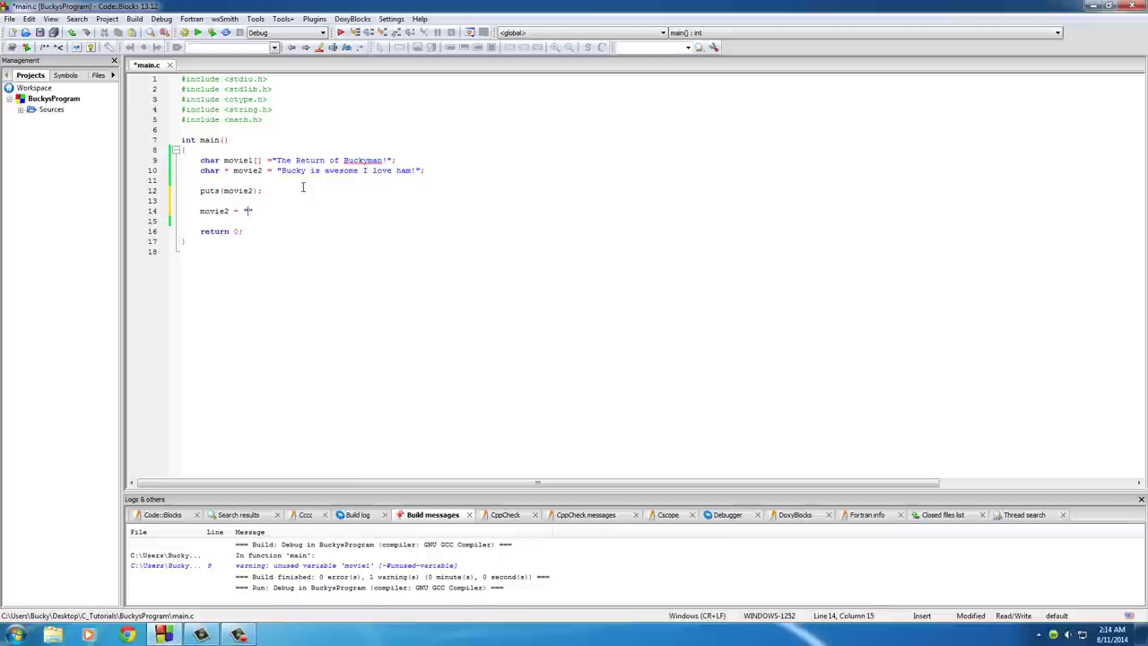
text(New movie ri)
text(puts(movie2);)
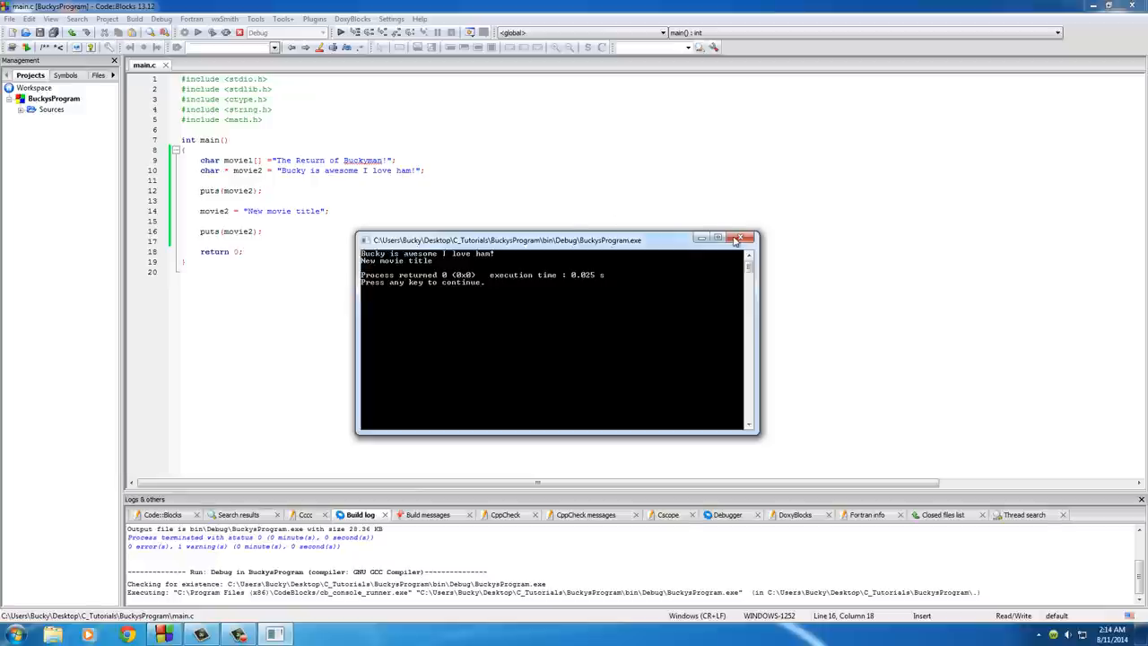
mouse_move(272, 212)
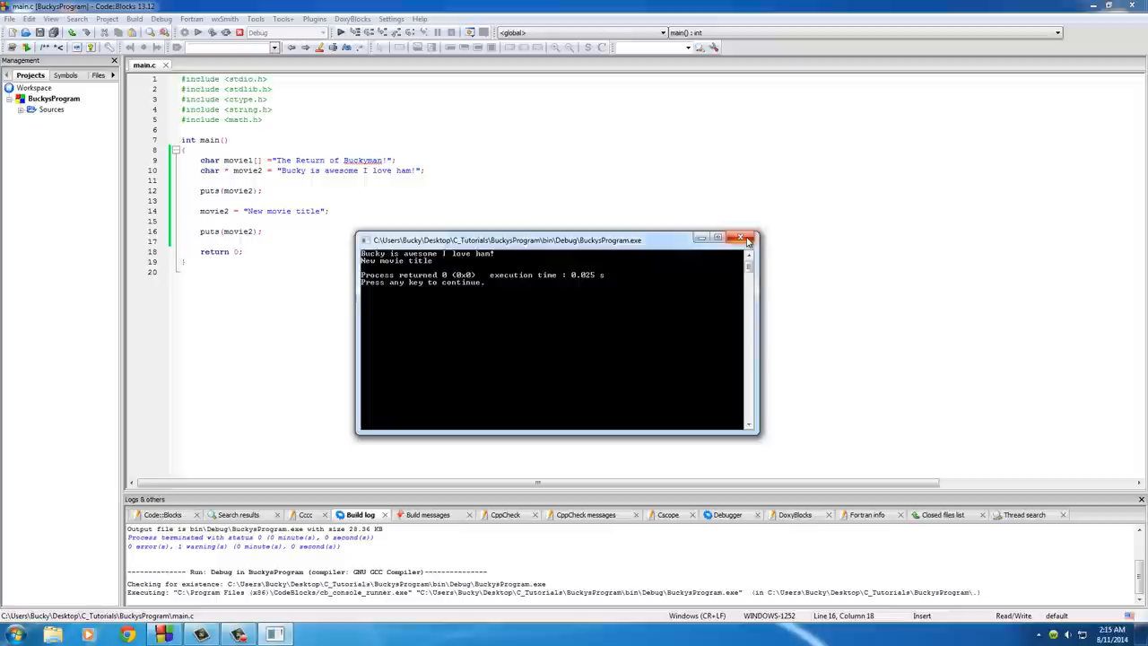
Close the console showing both the original and new movie2 titles.
click(746, 240)
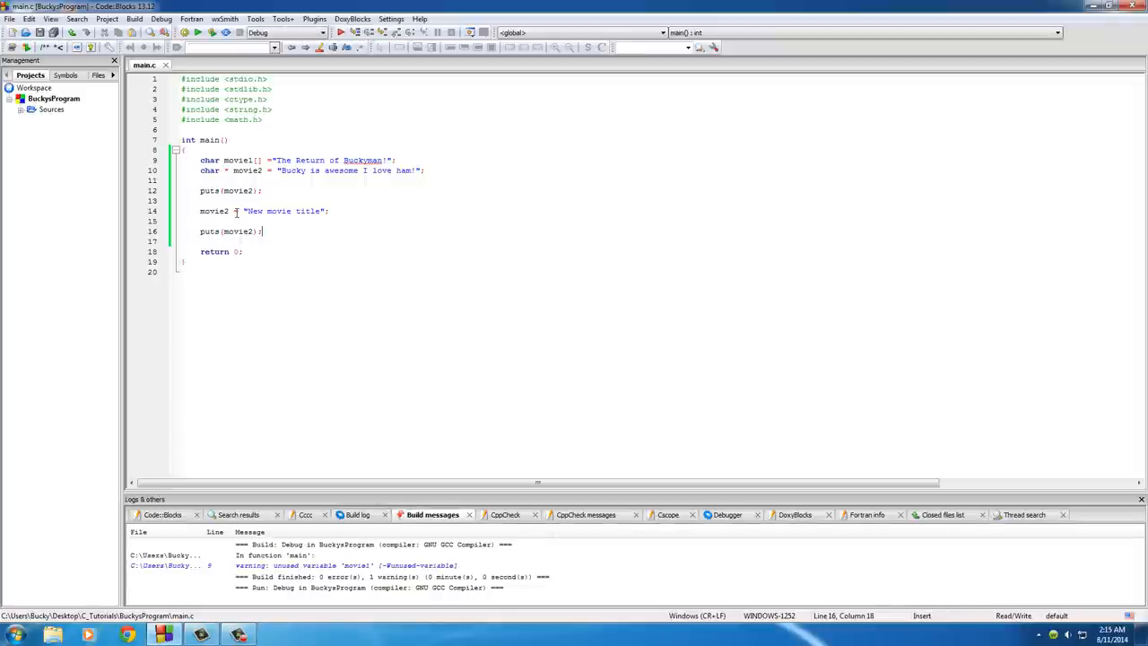
mouse_move(235, 211)
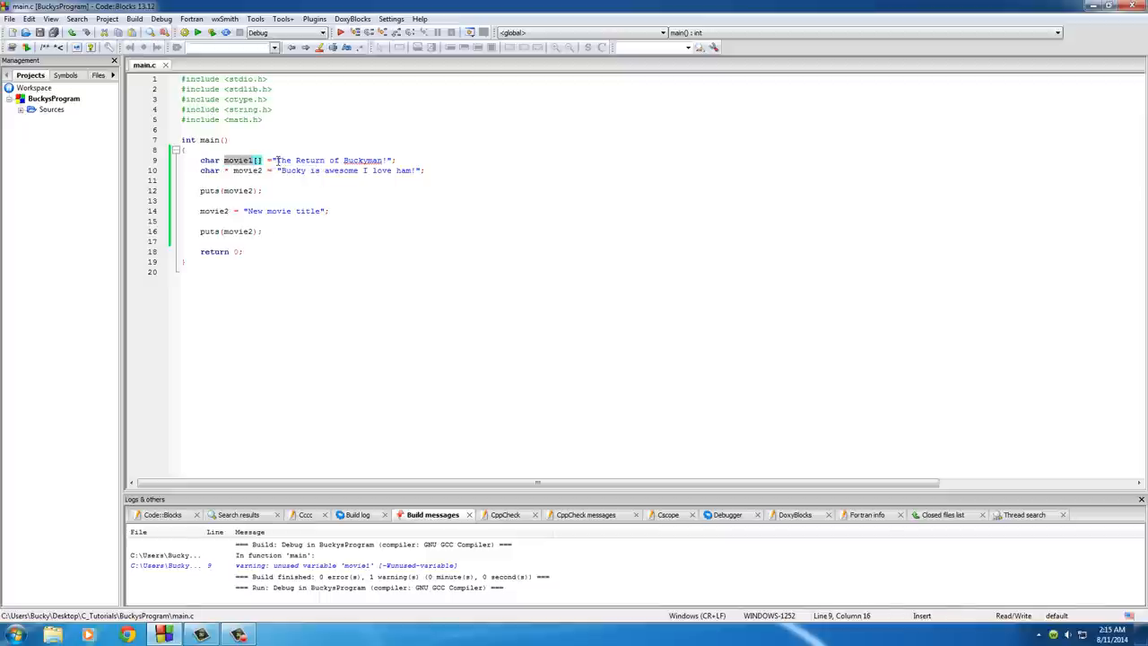
click(366, 160)
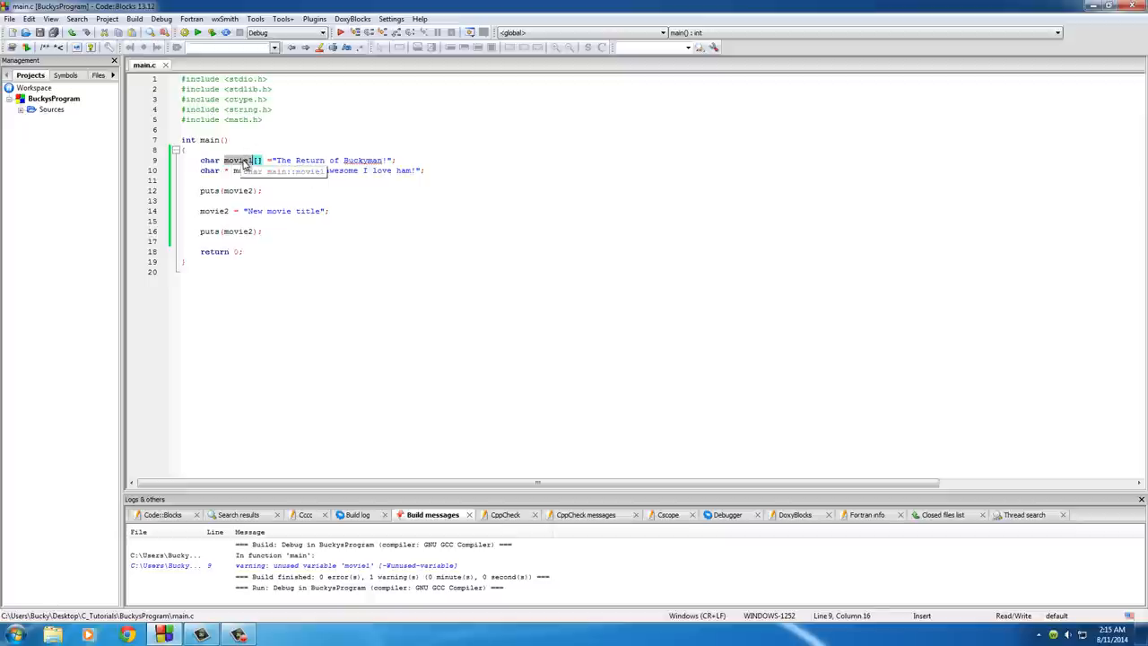
mouse_move(244, 166)
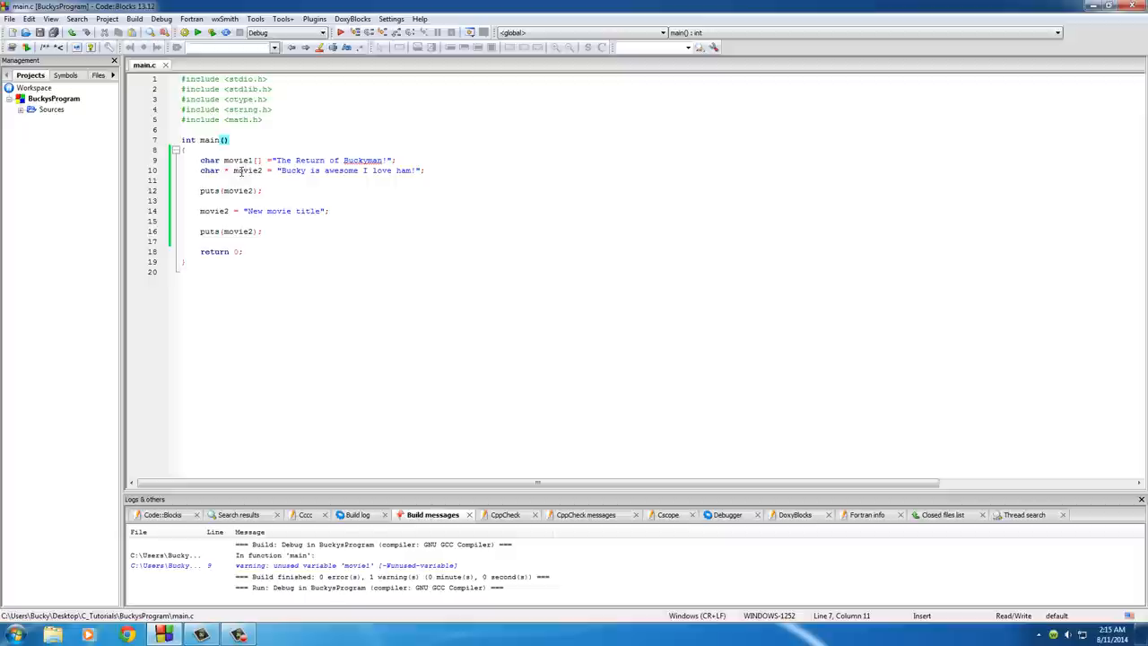
double_click(247, 170)
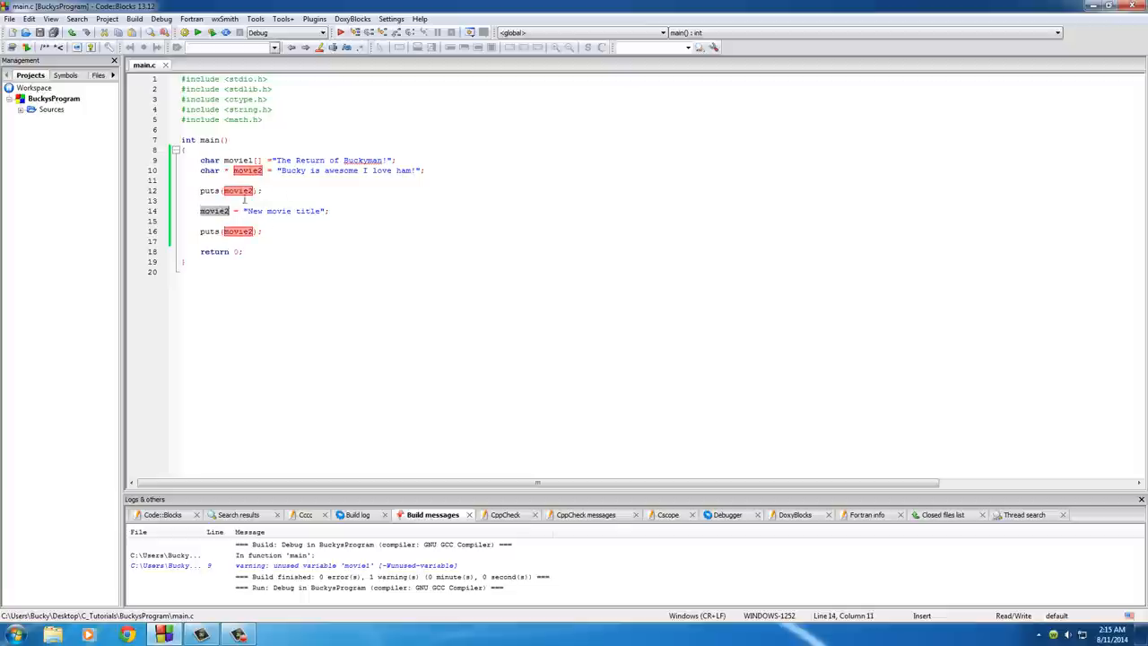
mouse_move(218, 212)
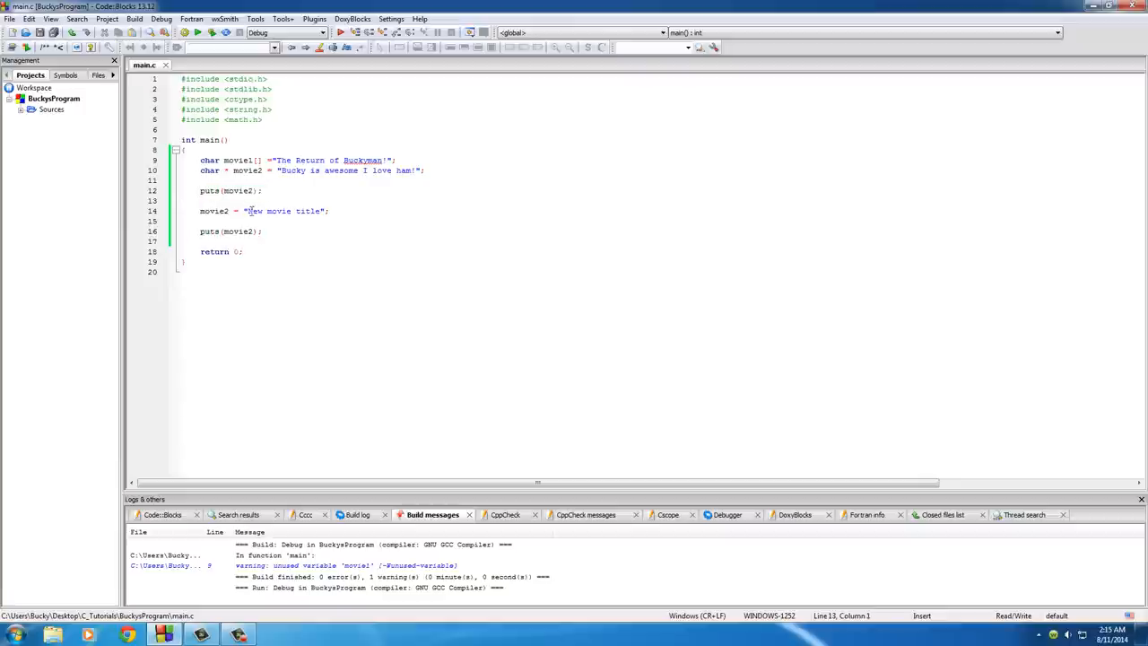
double_click(215, 211)
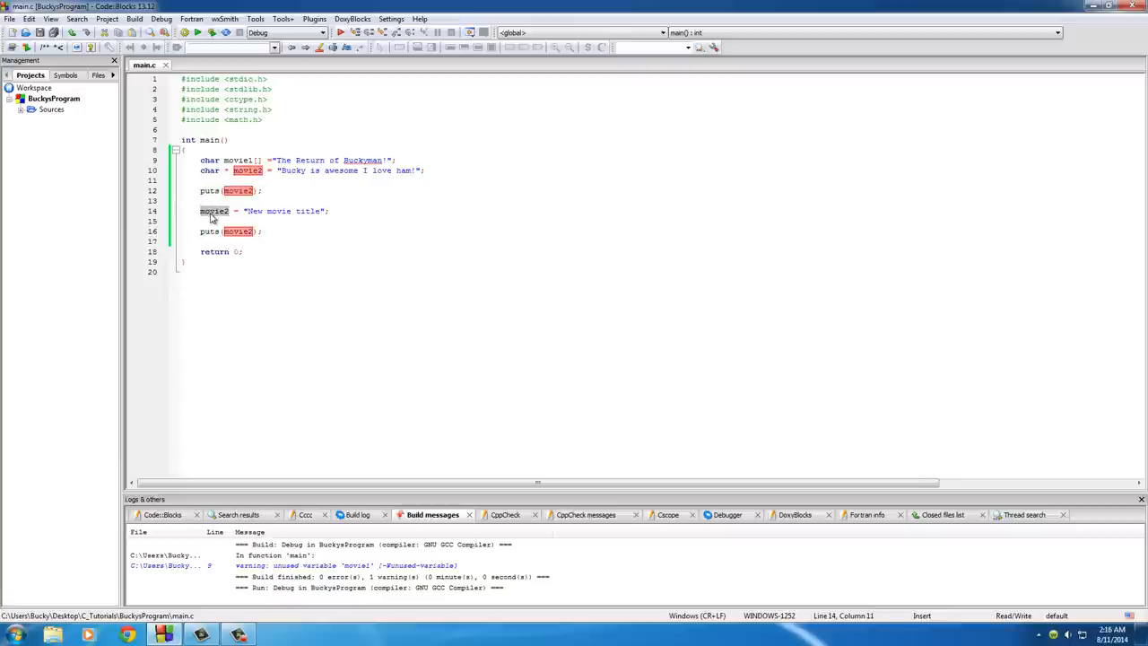